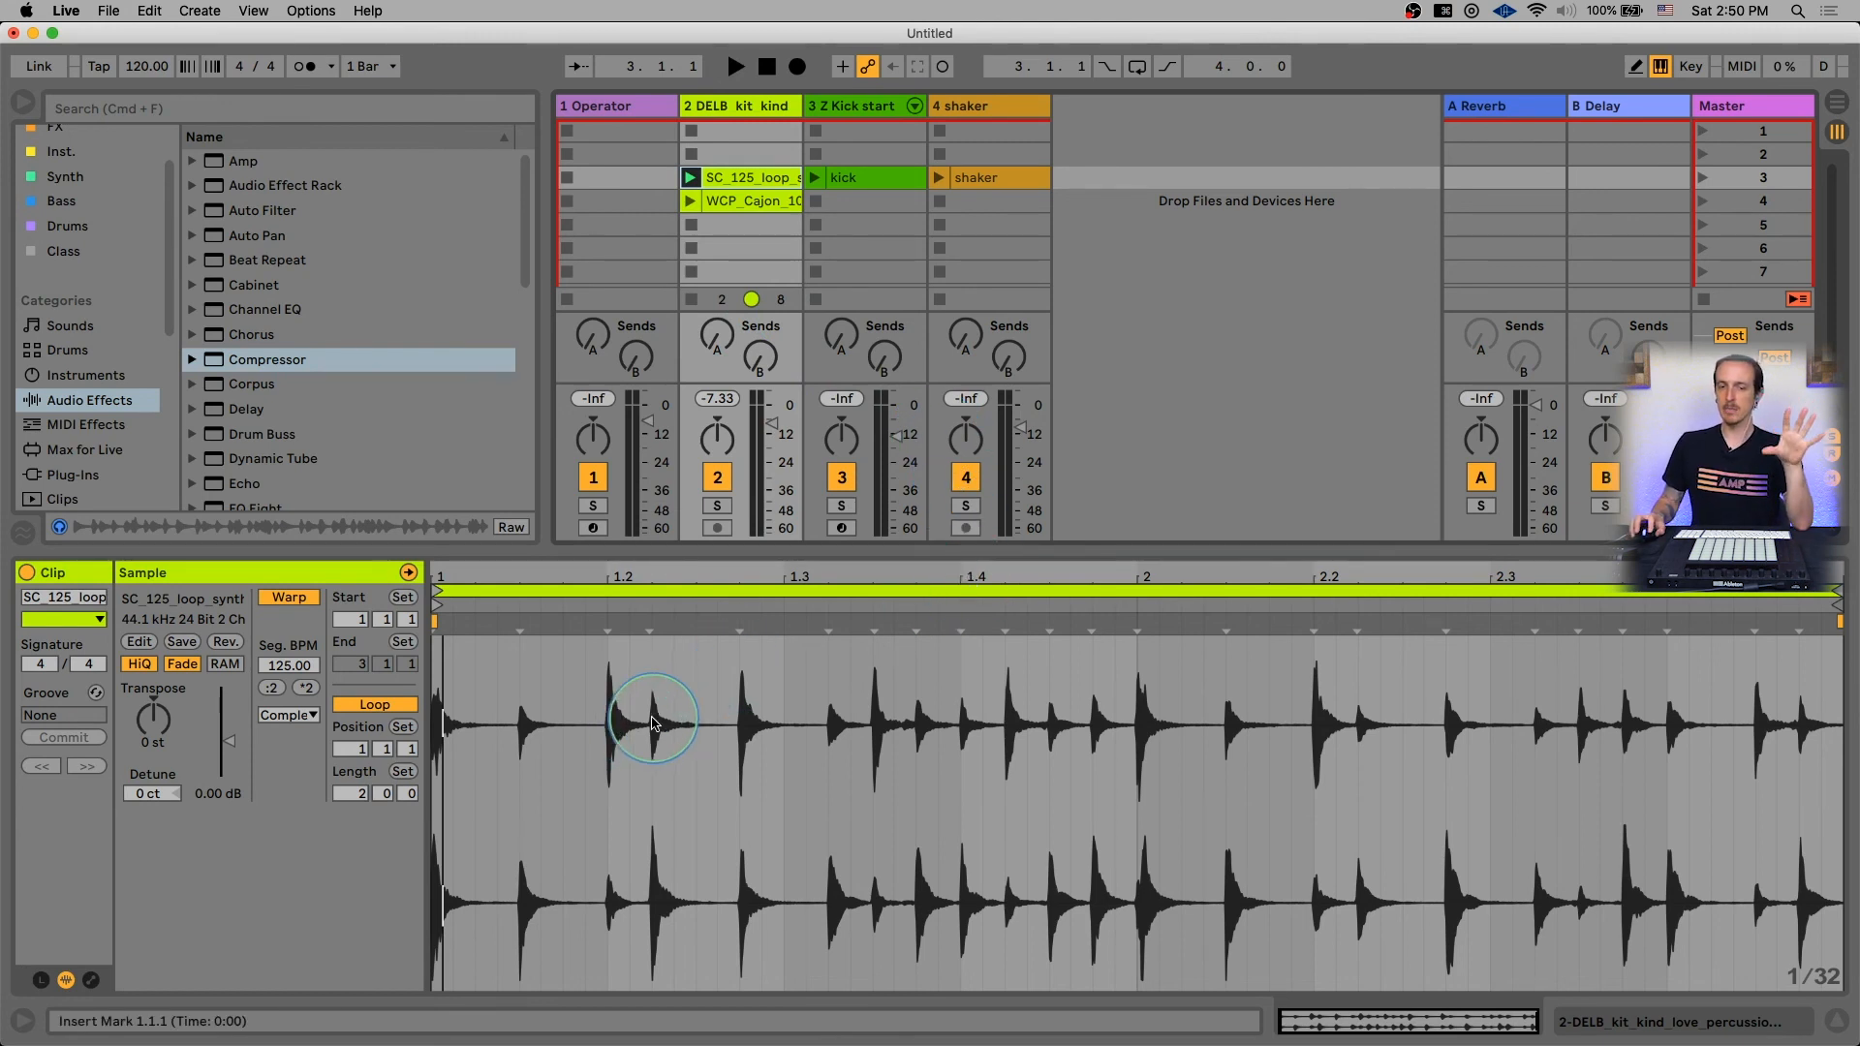
Convert the bongo loop's drums to a new MIDI track, then discard the result.
left_click_drag(651, 720, 738, 705)
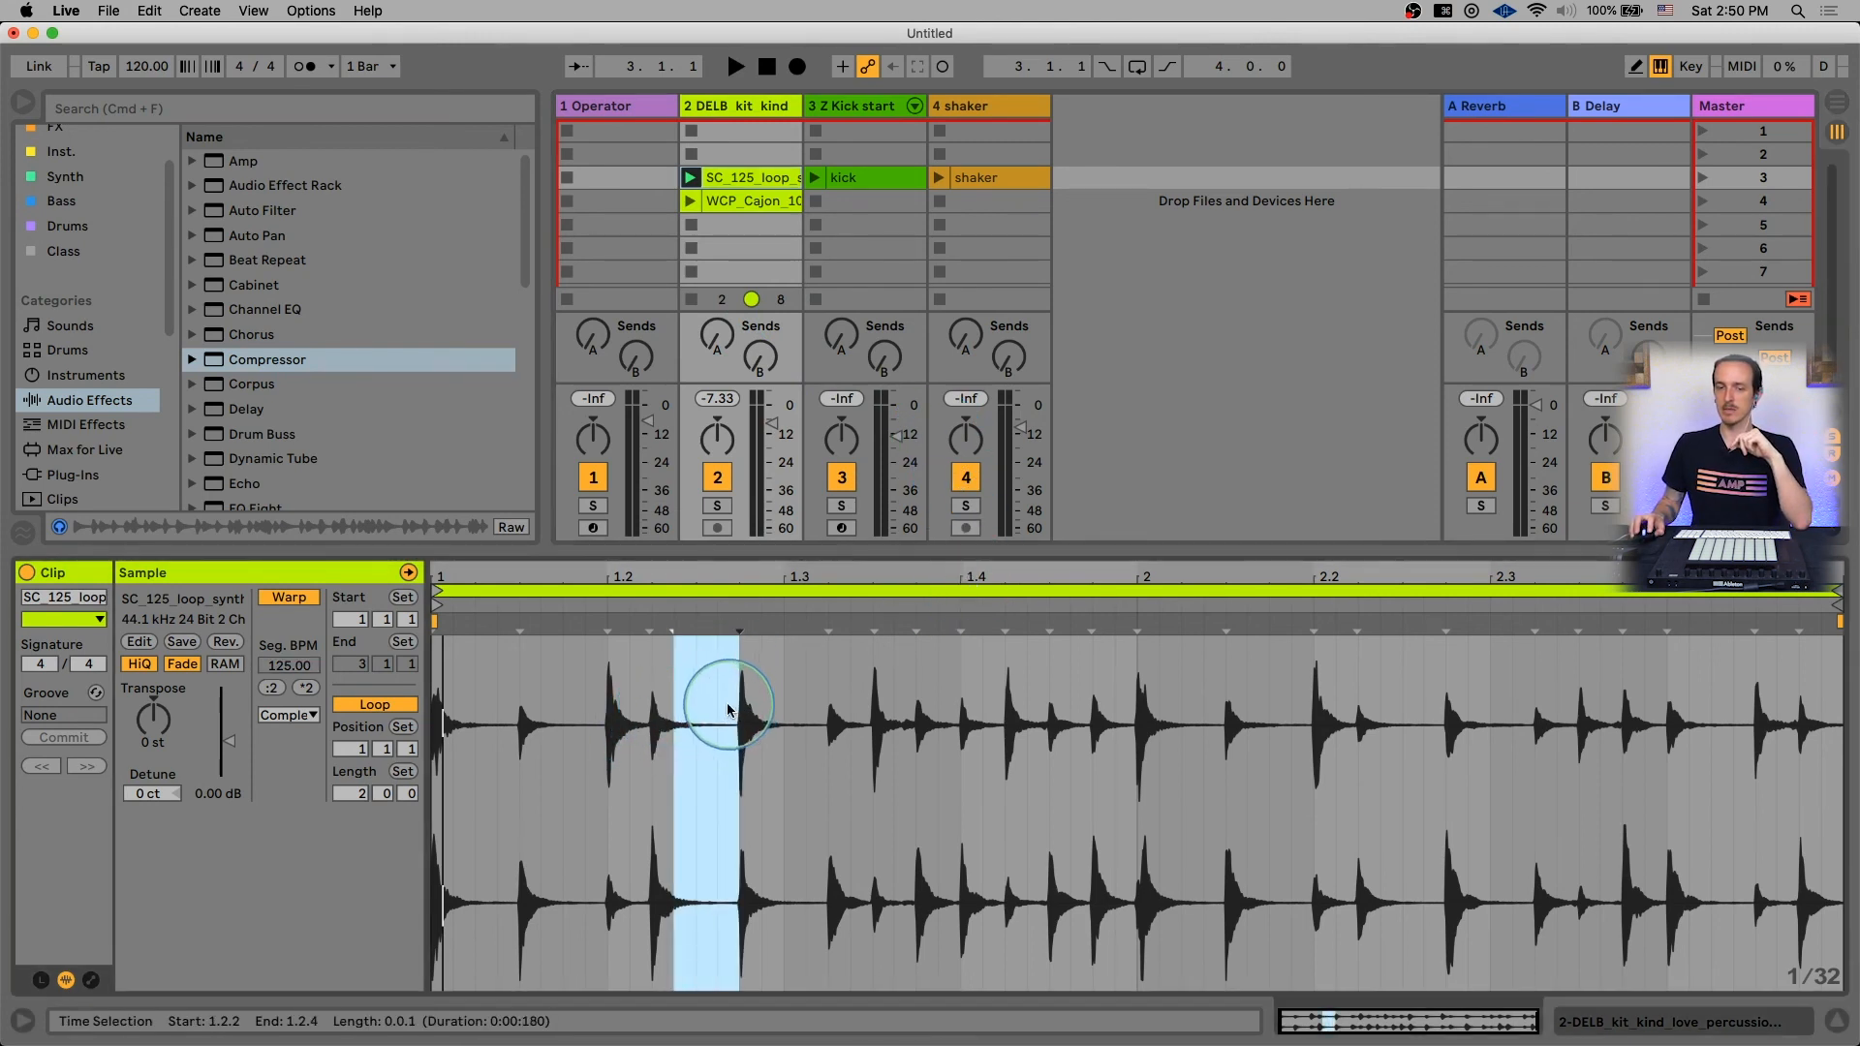
mouse_move(779, 697)
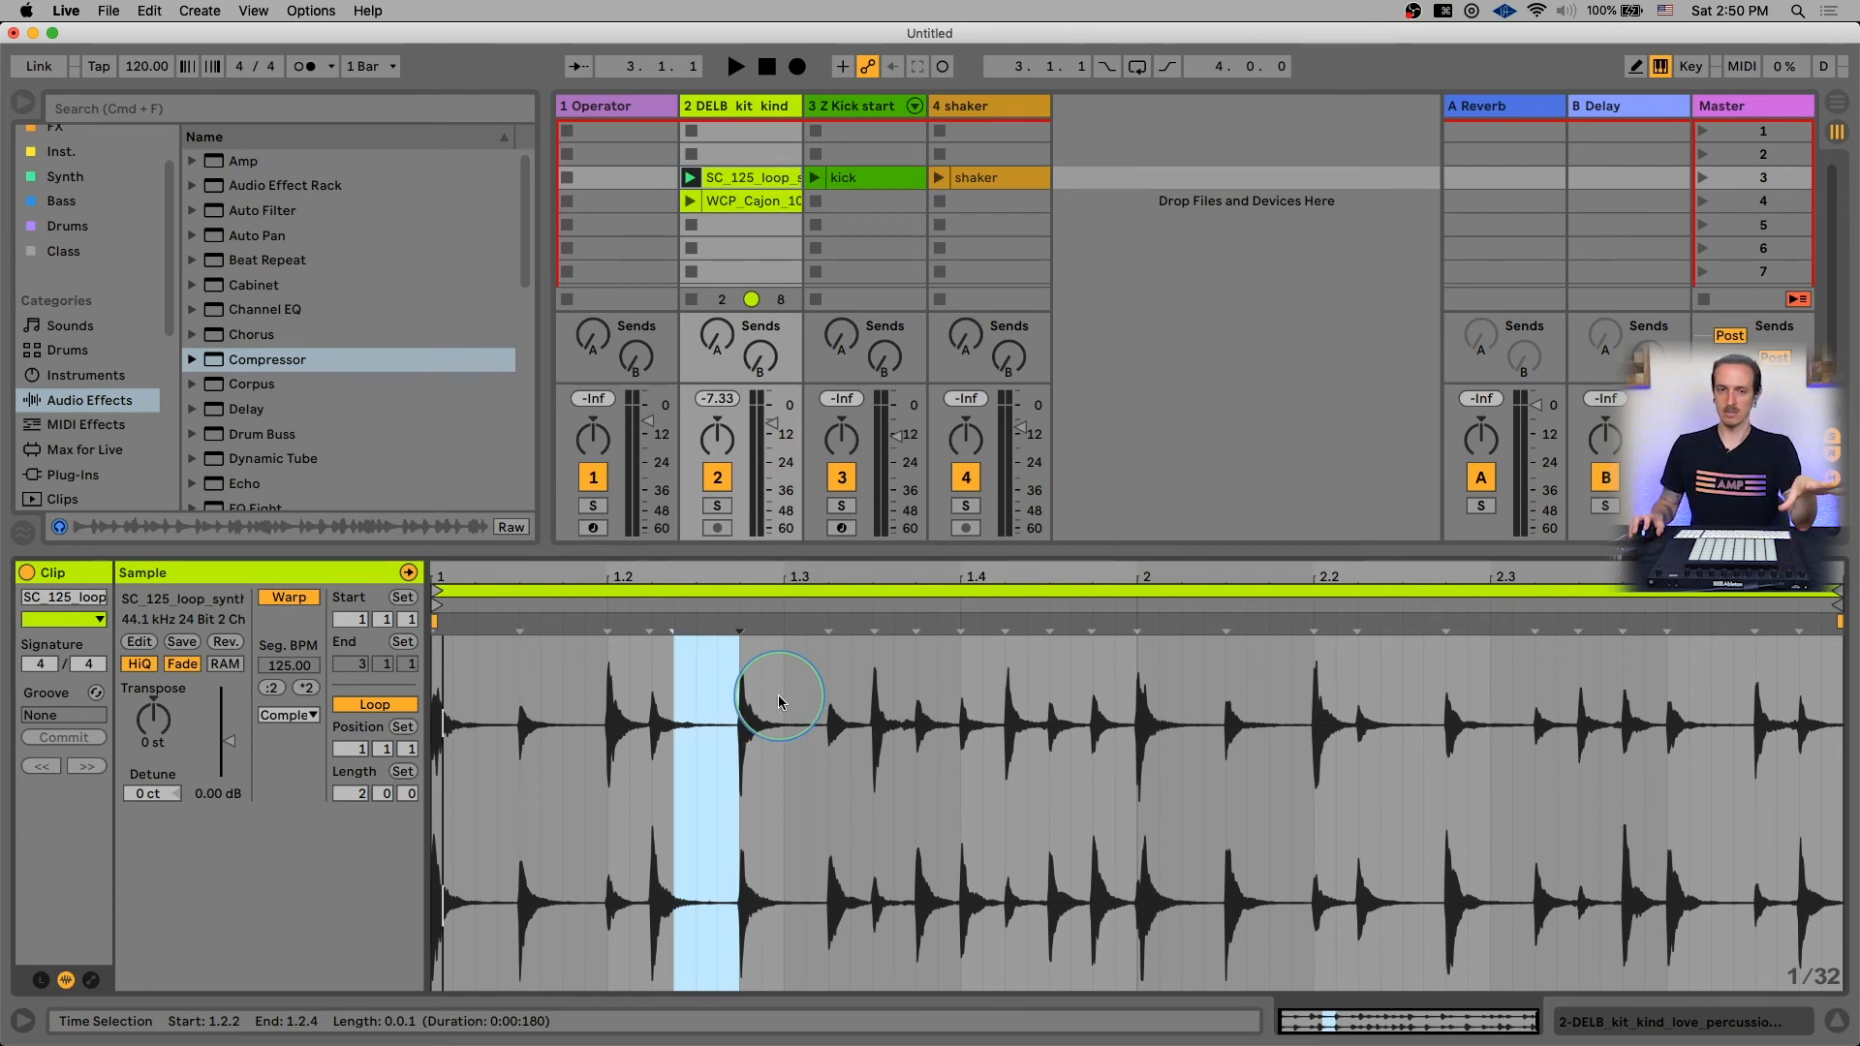
left_click(717, 699)
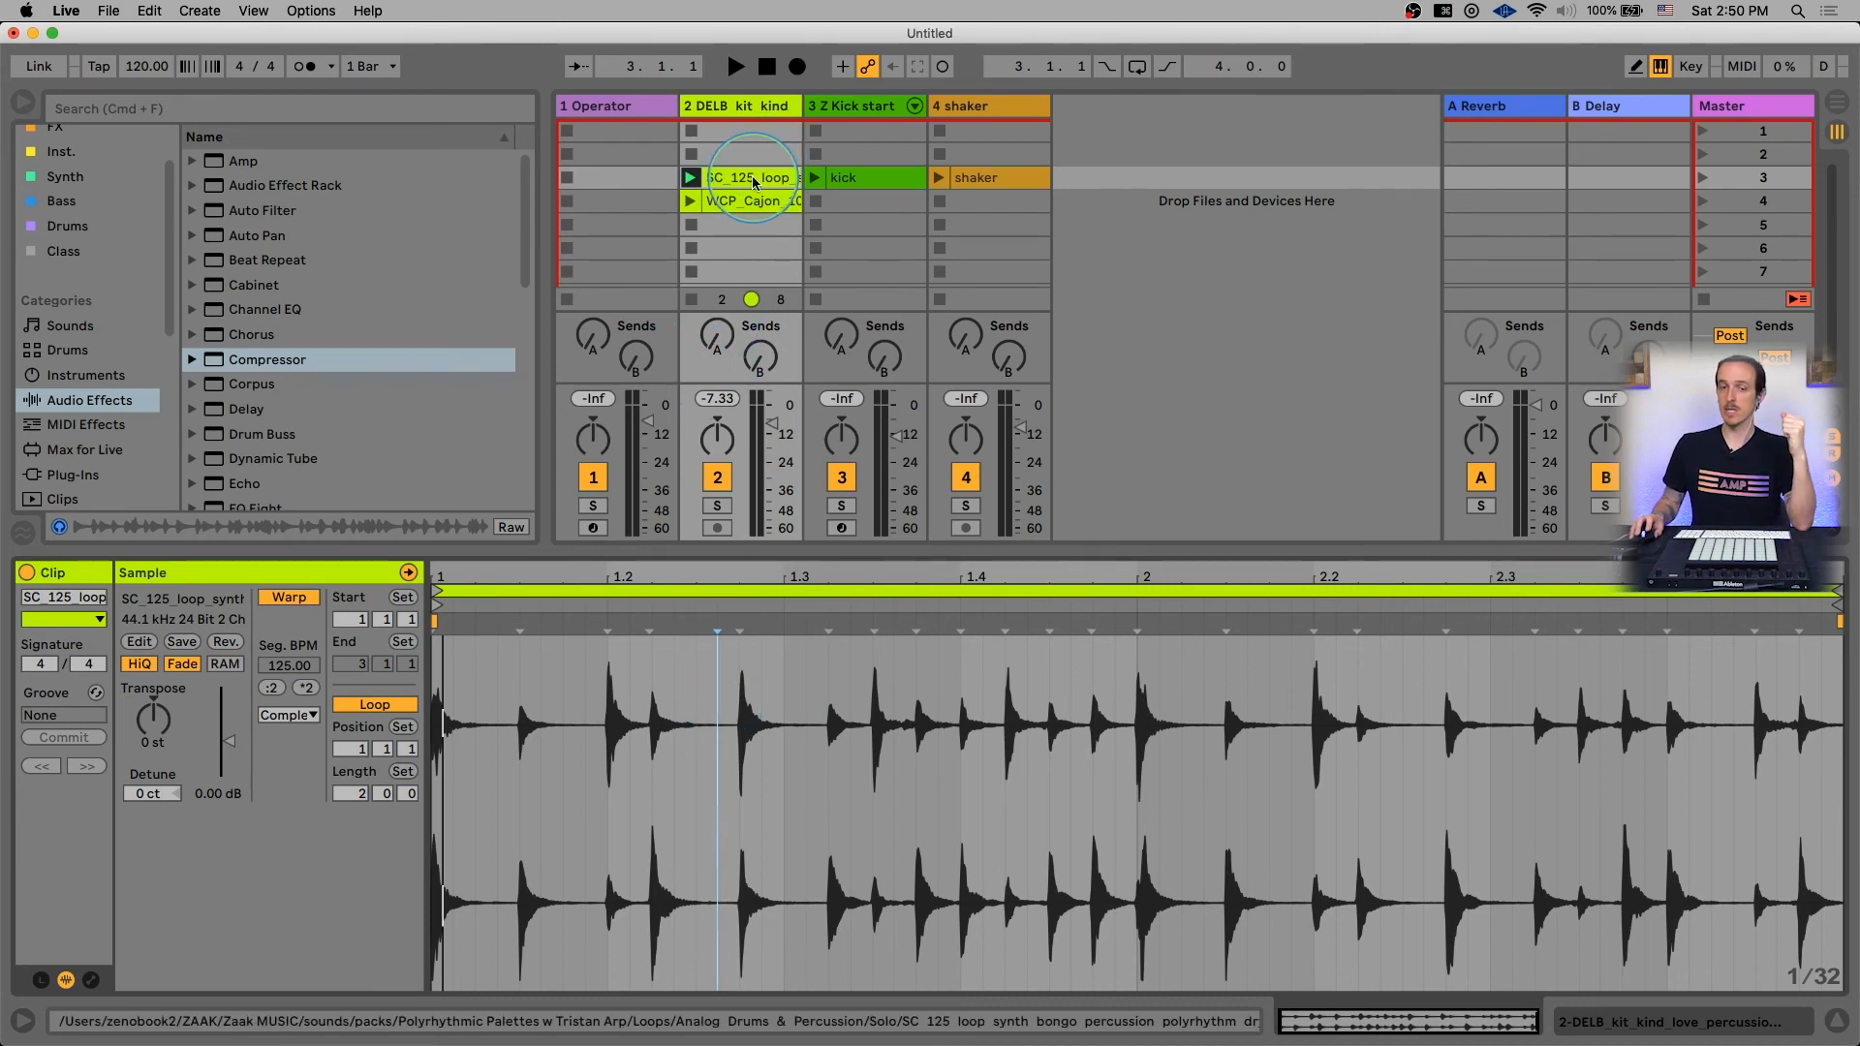
right_click(748, 176)
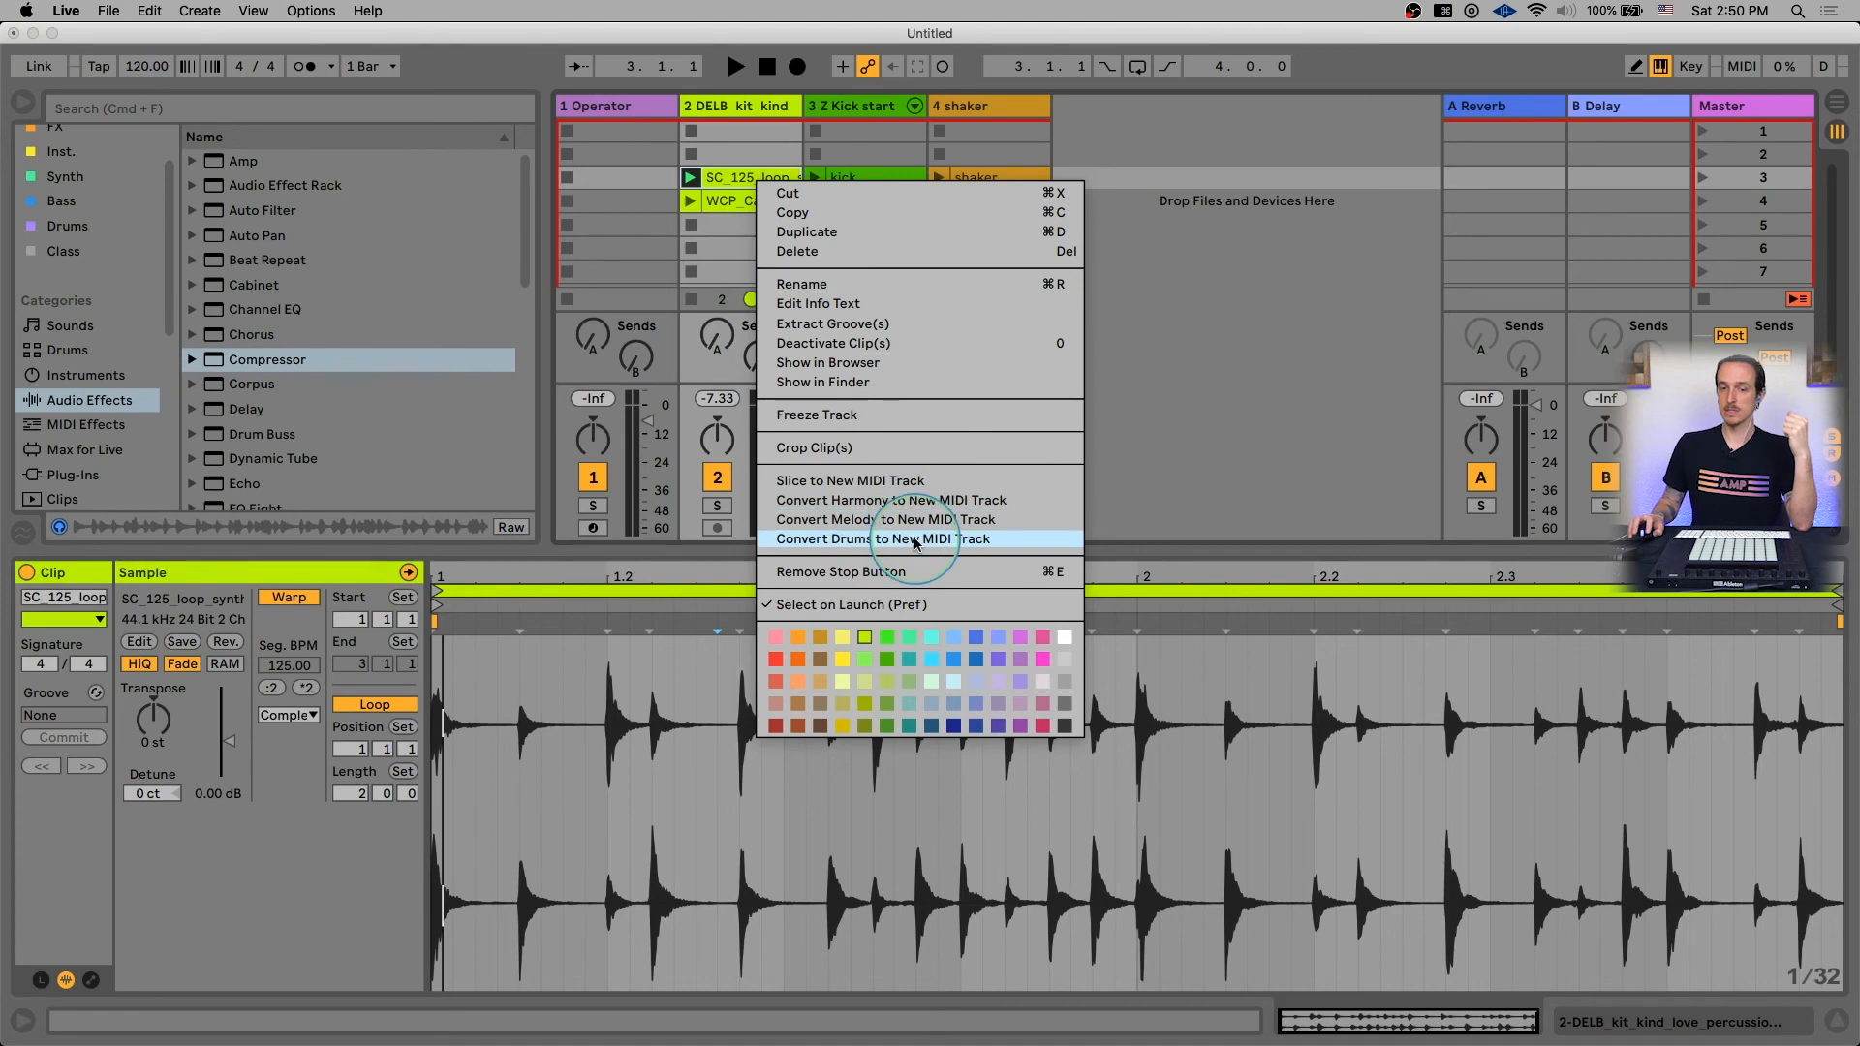
left_click(881, 538)
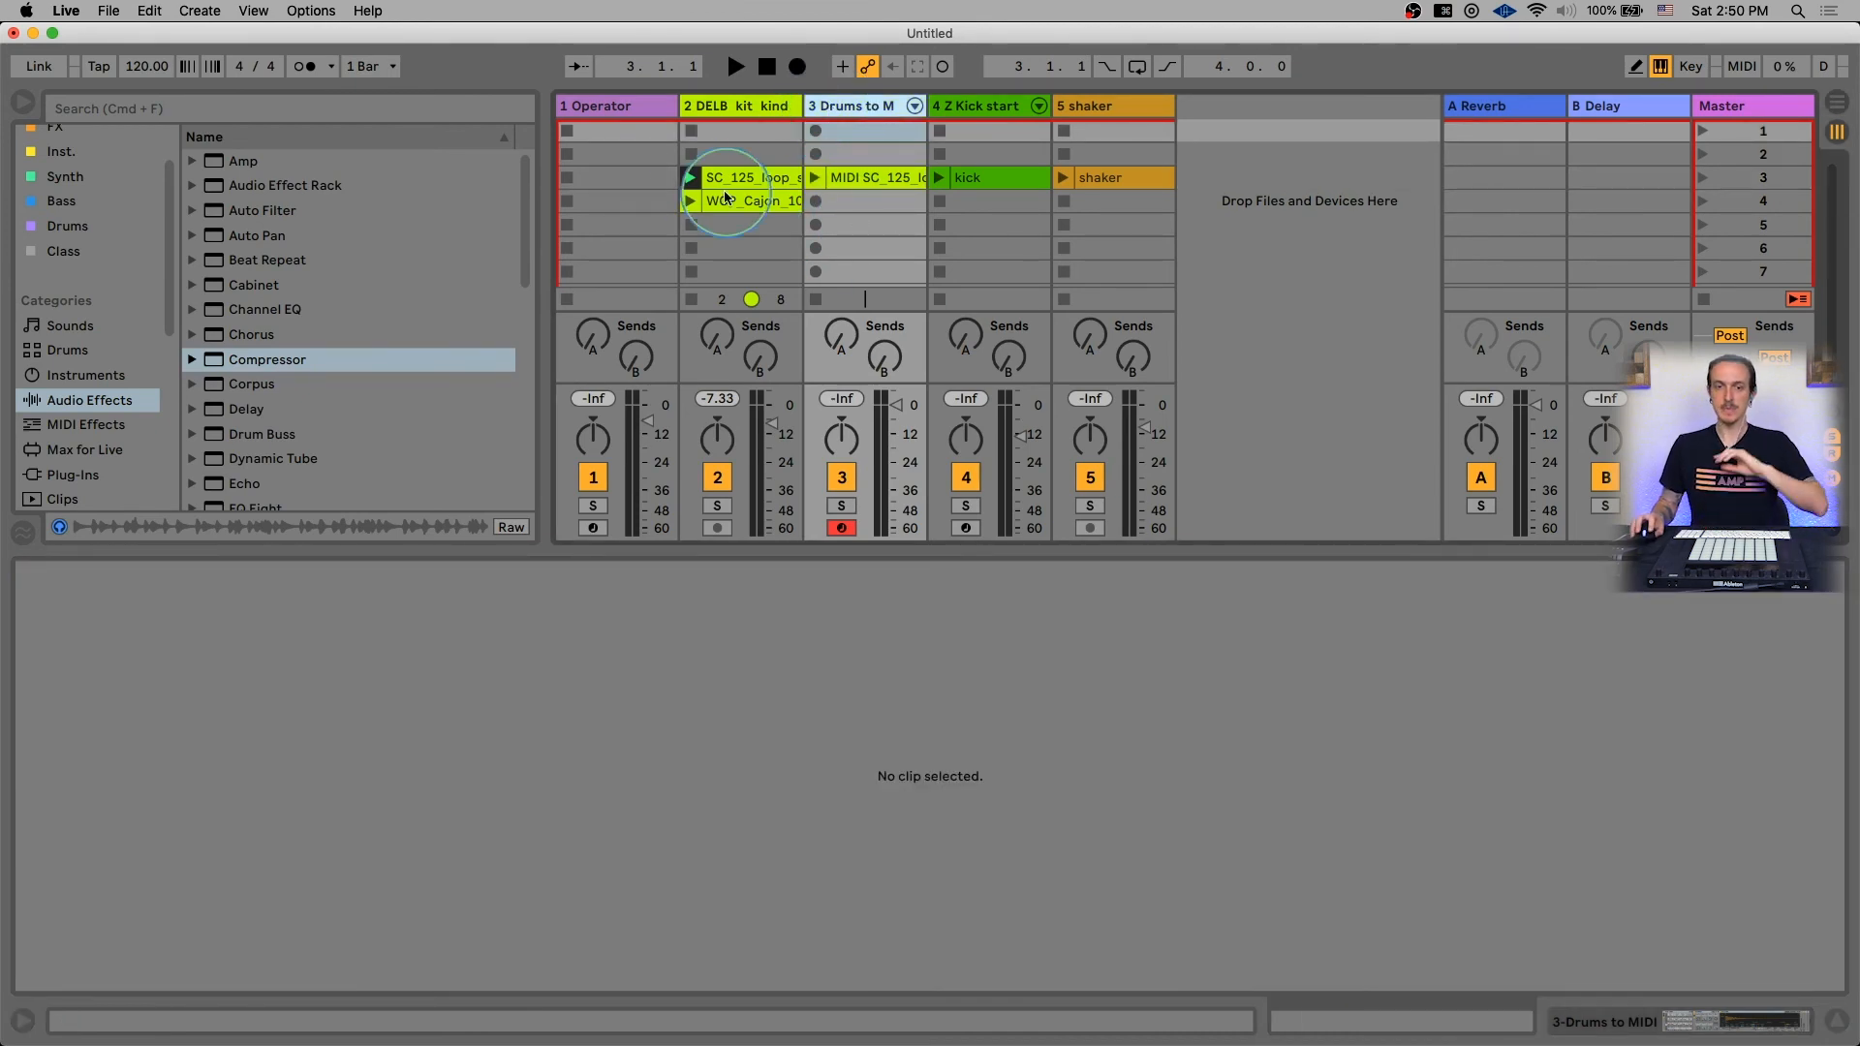
Slice the bongo loop by transients onto a new MIDI track.
right_click(748, 178)
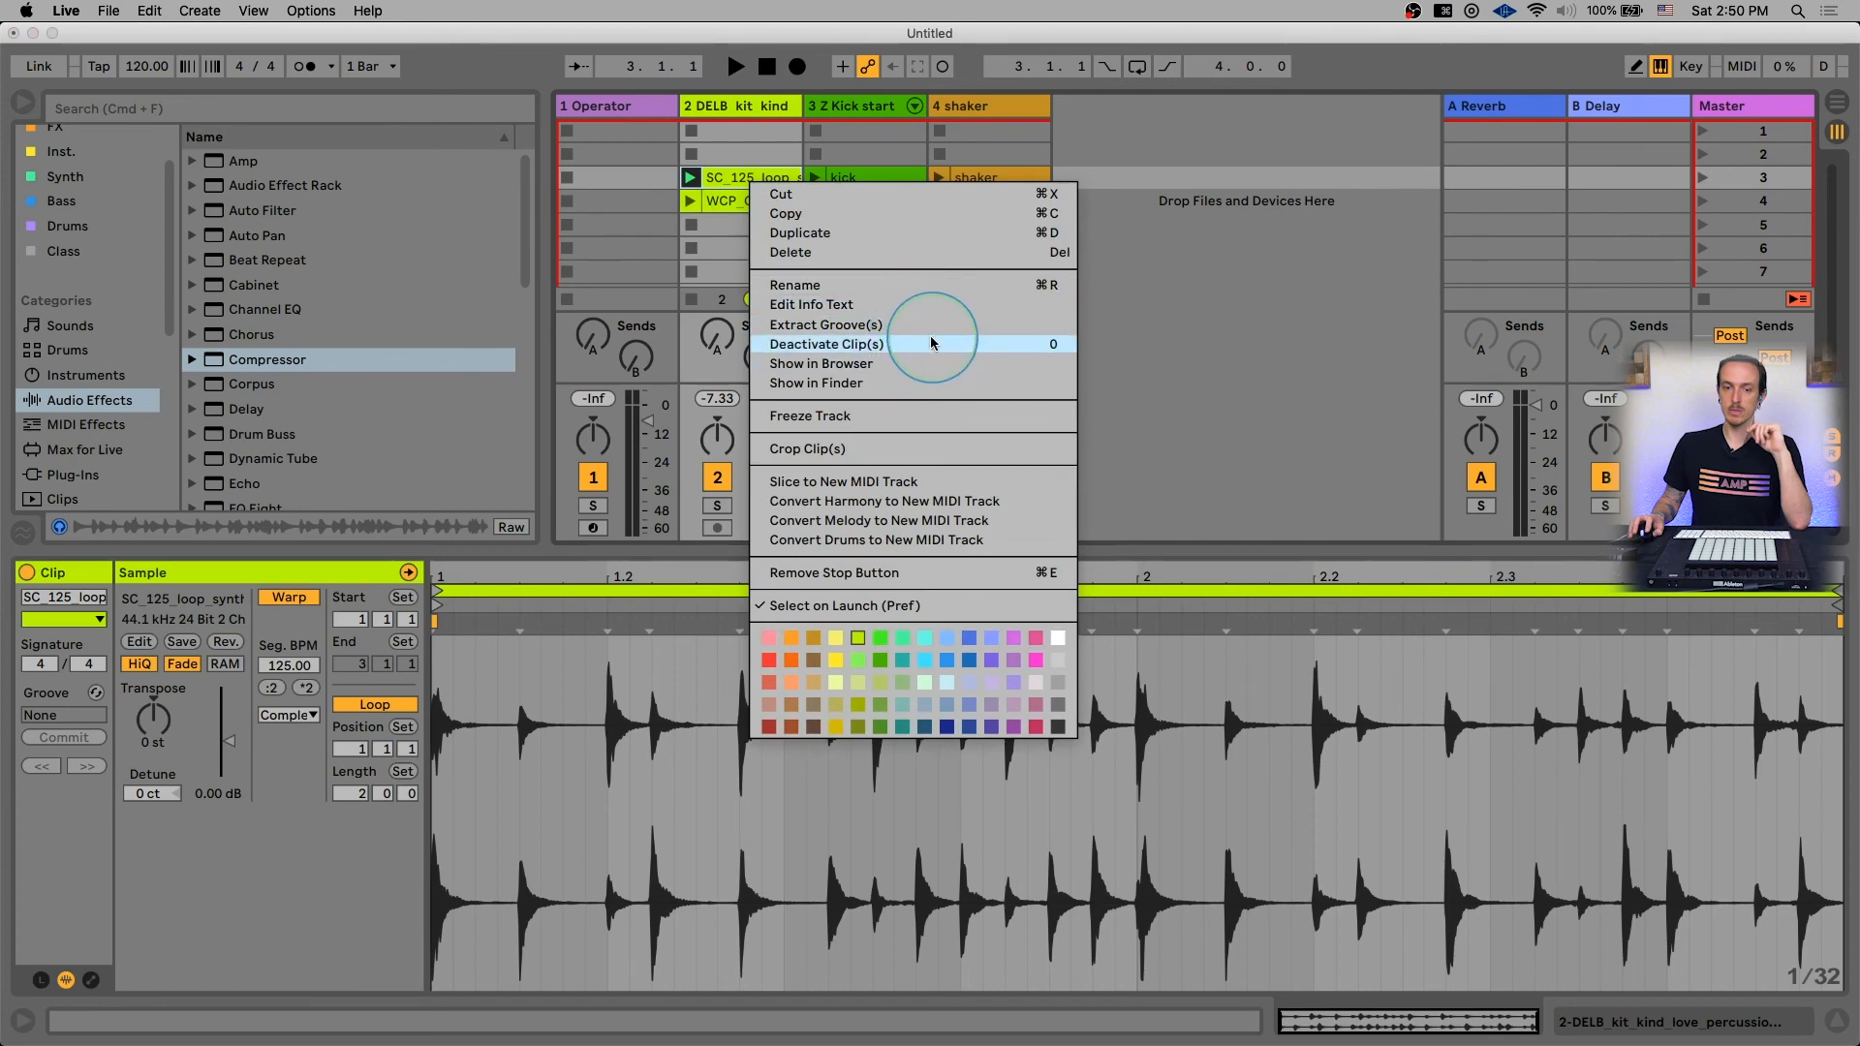
left_click(842, 480)
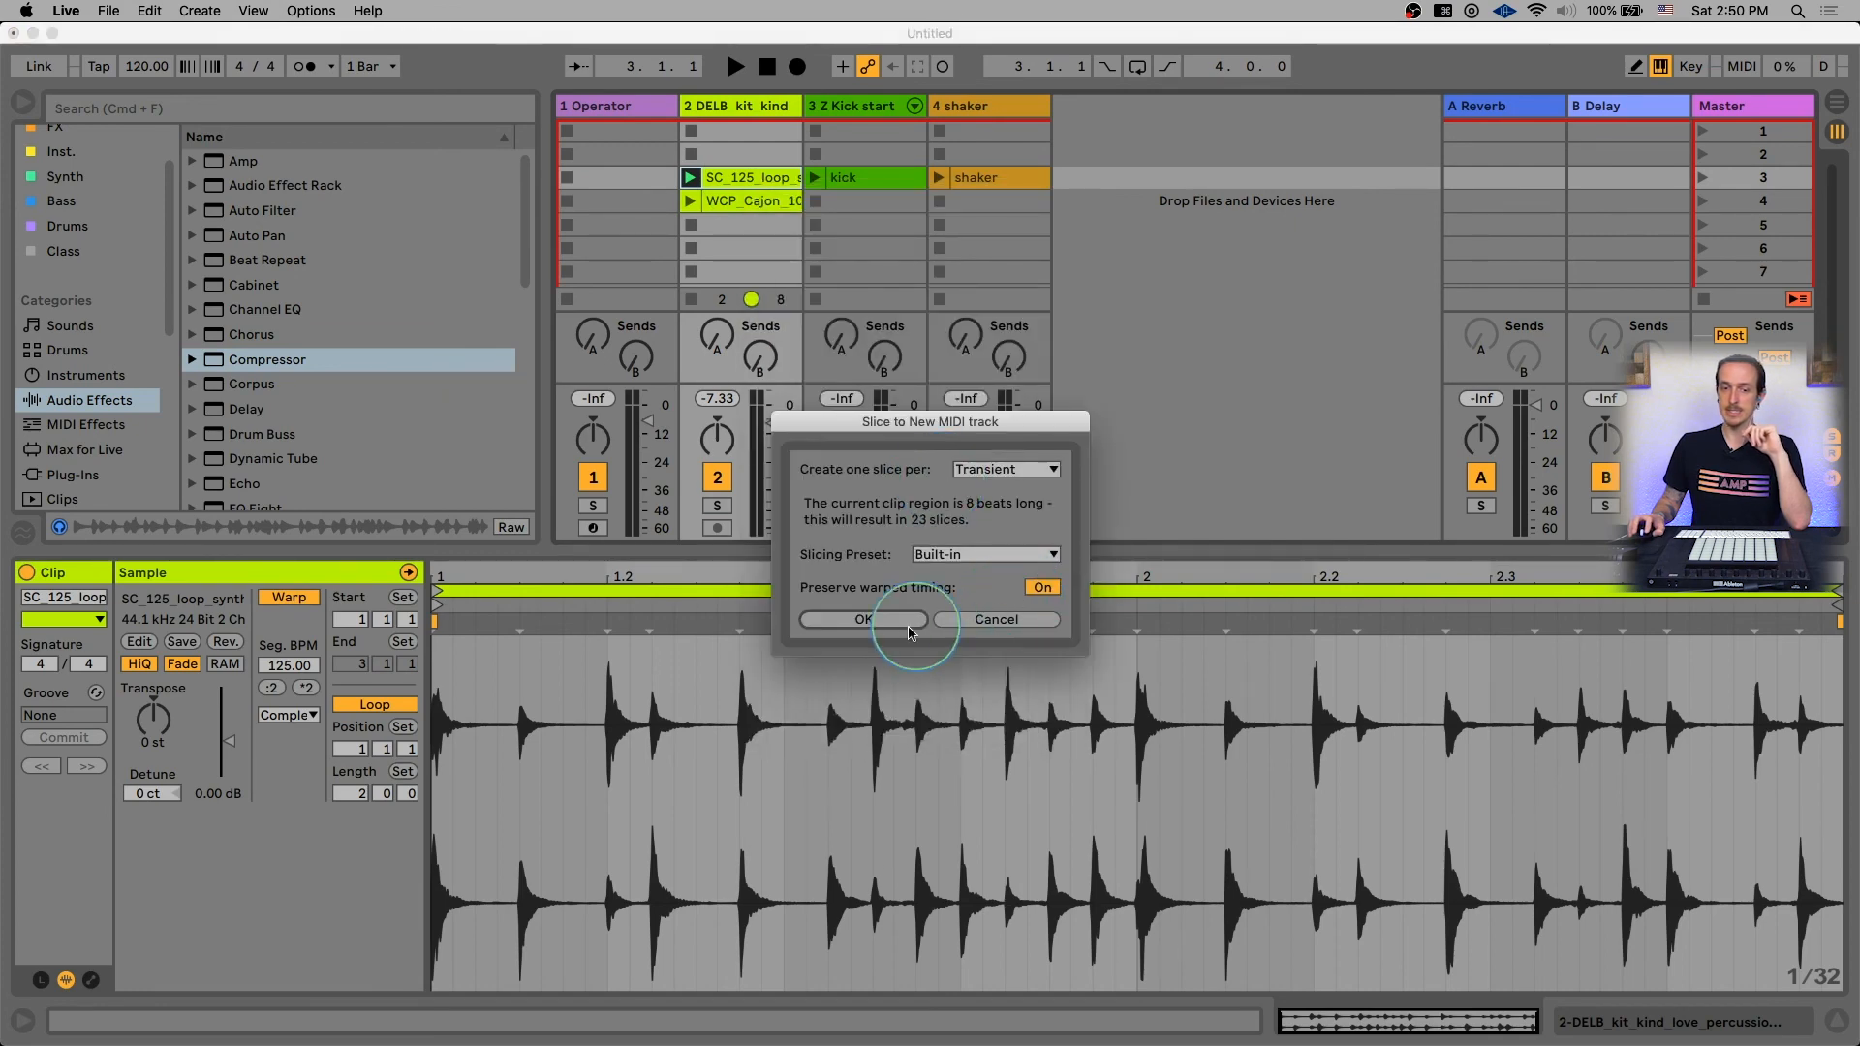
left_click(864, 618)
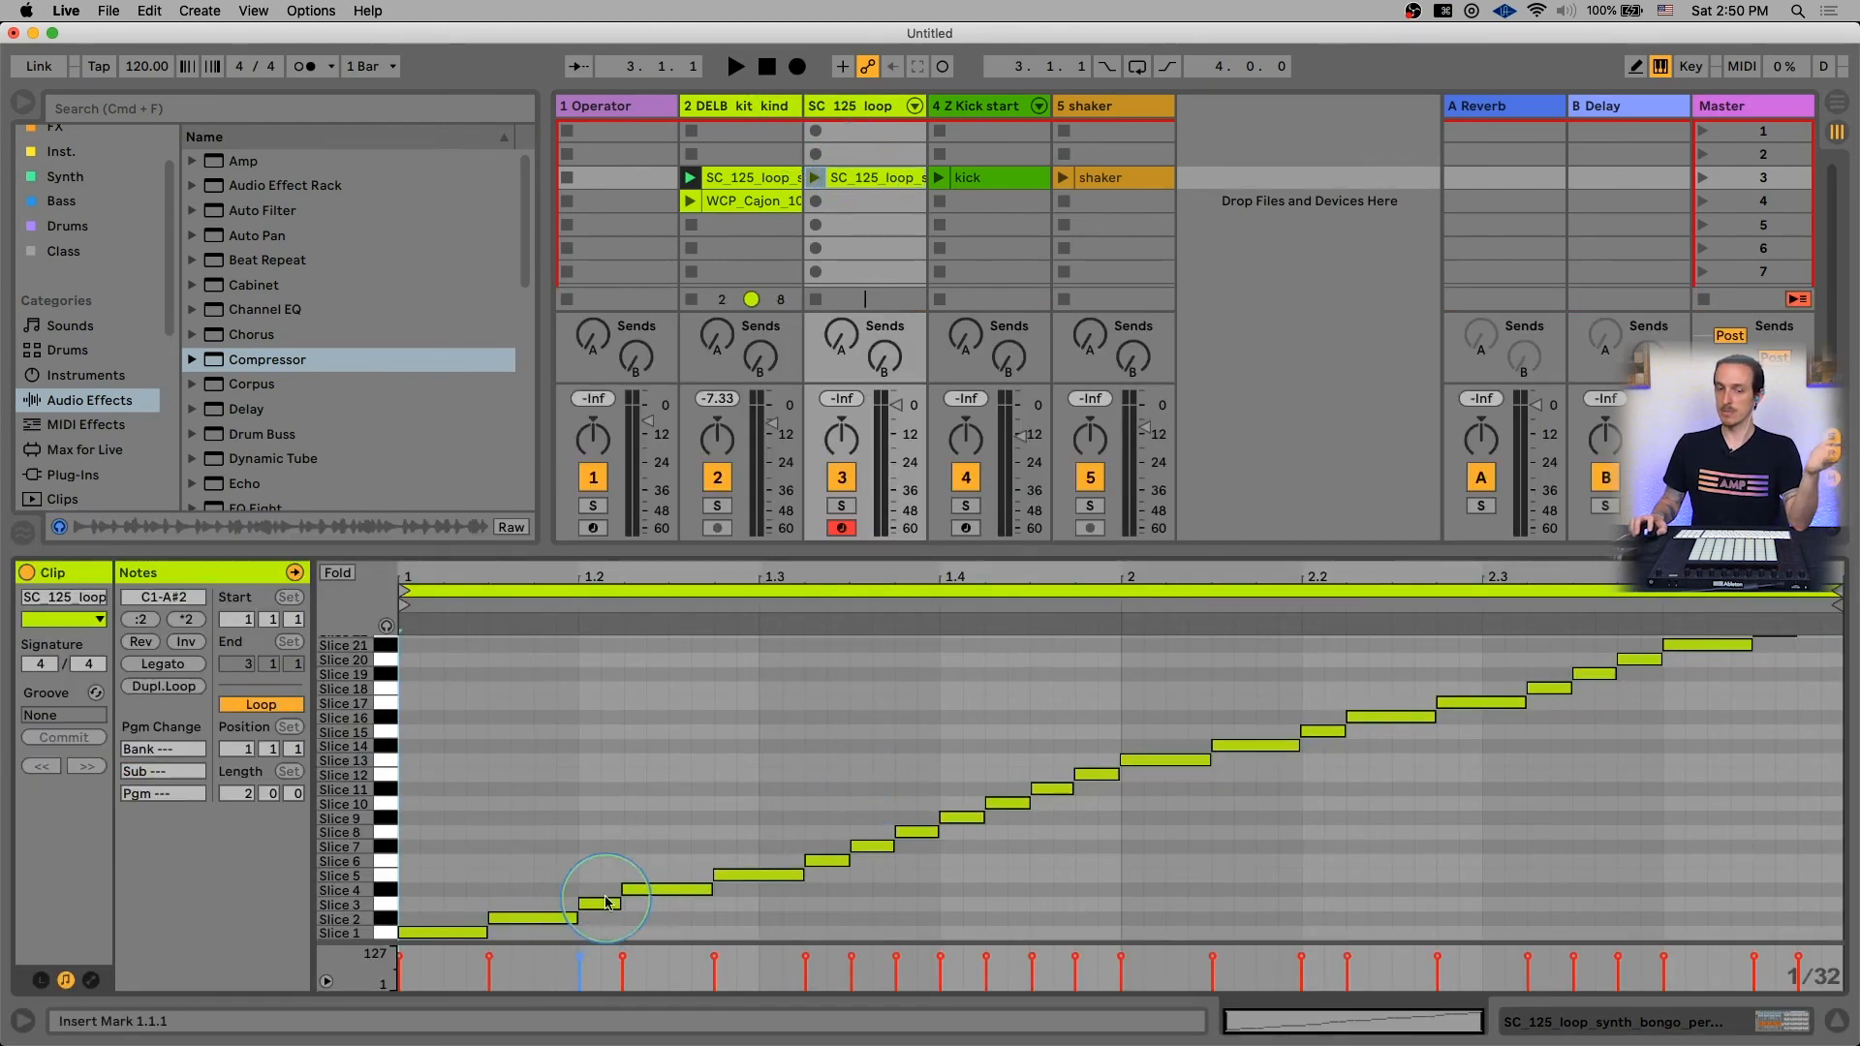
mouse_move(1028, 815)
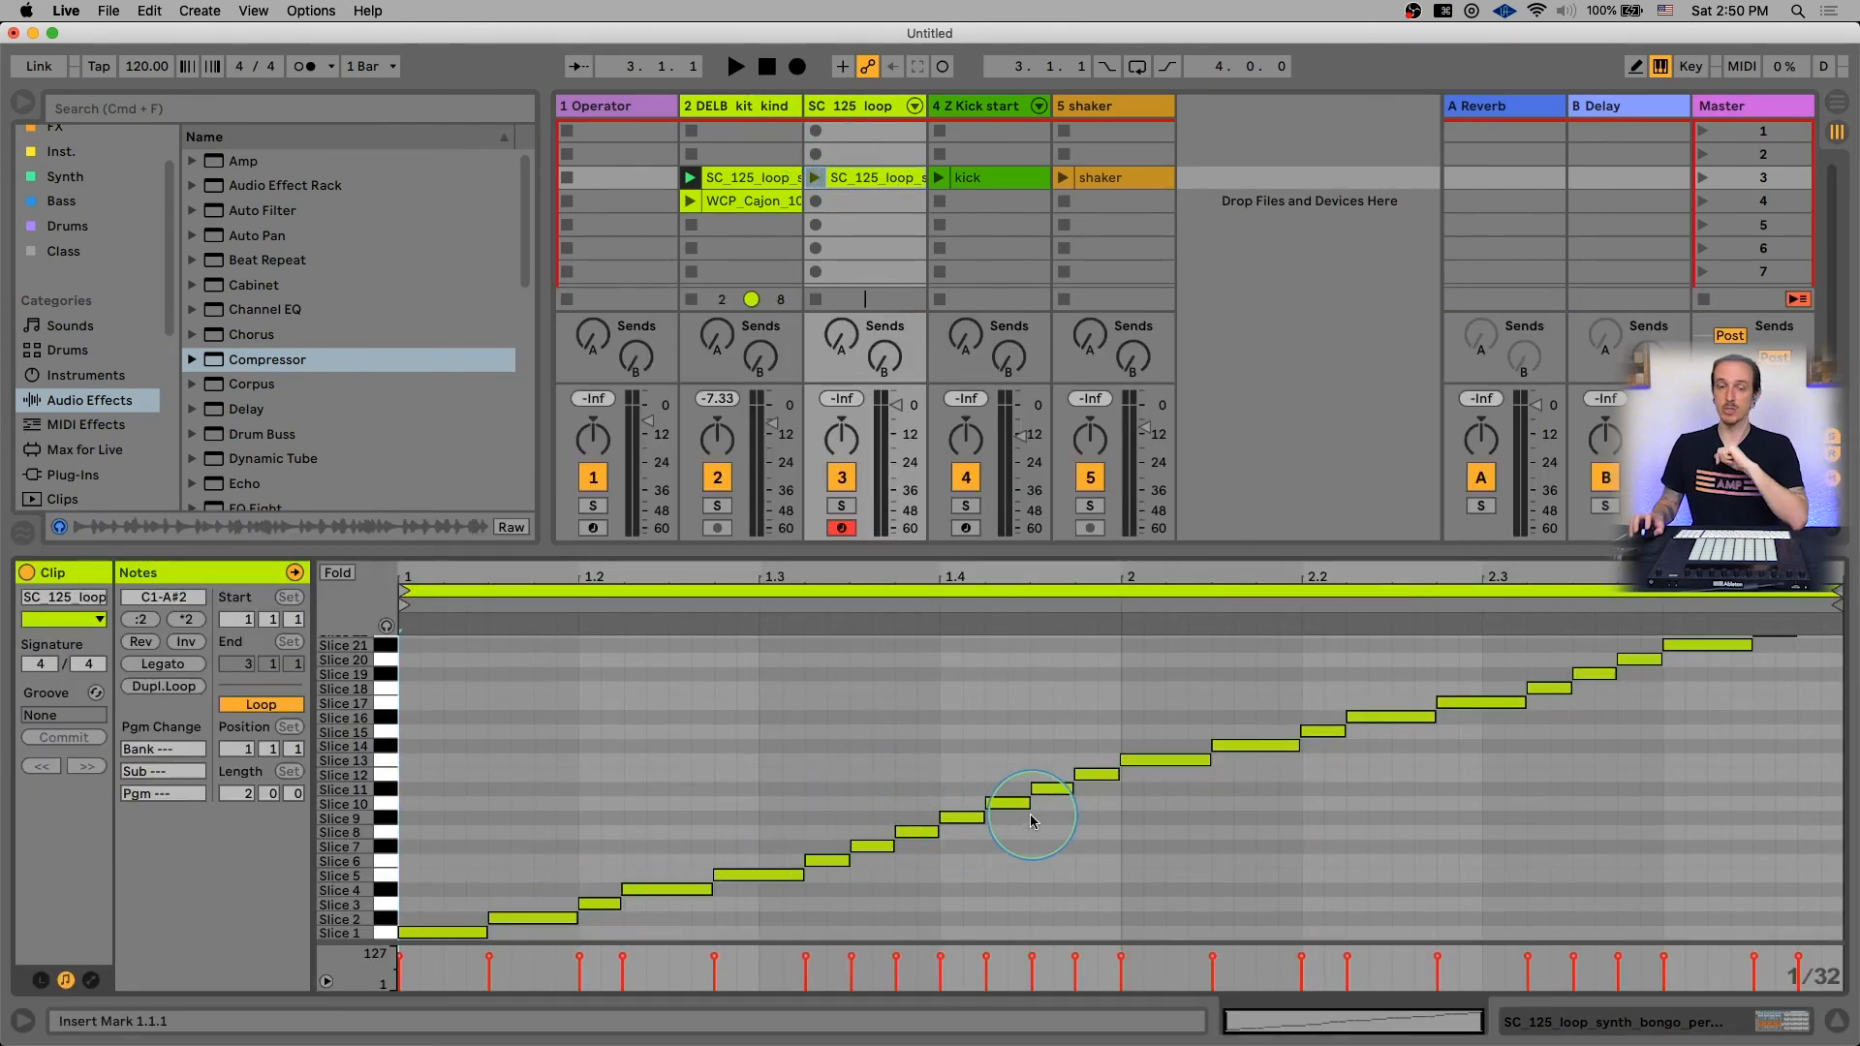
mouse_move(641, 928)
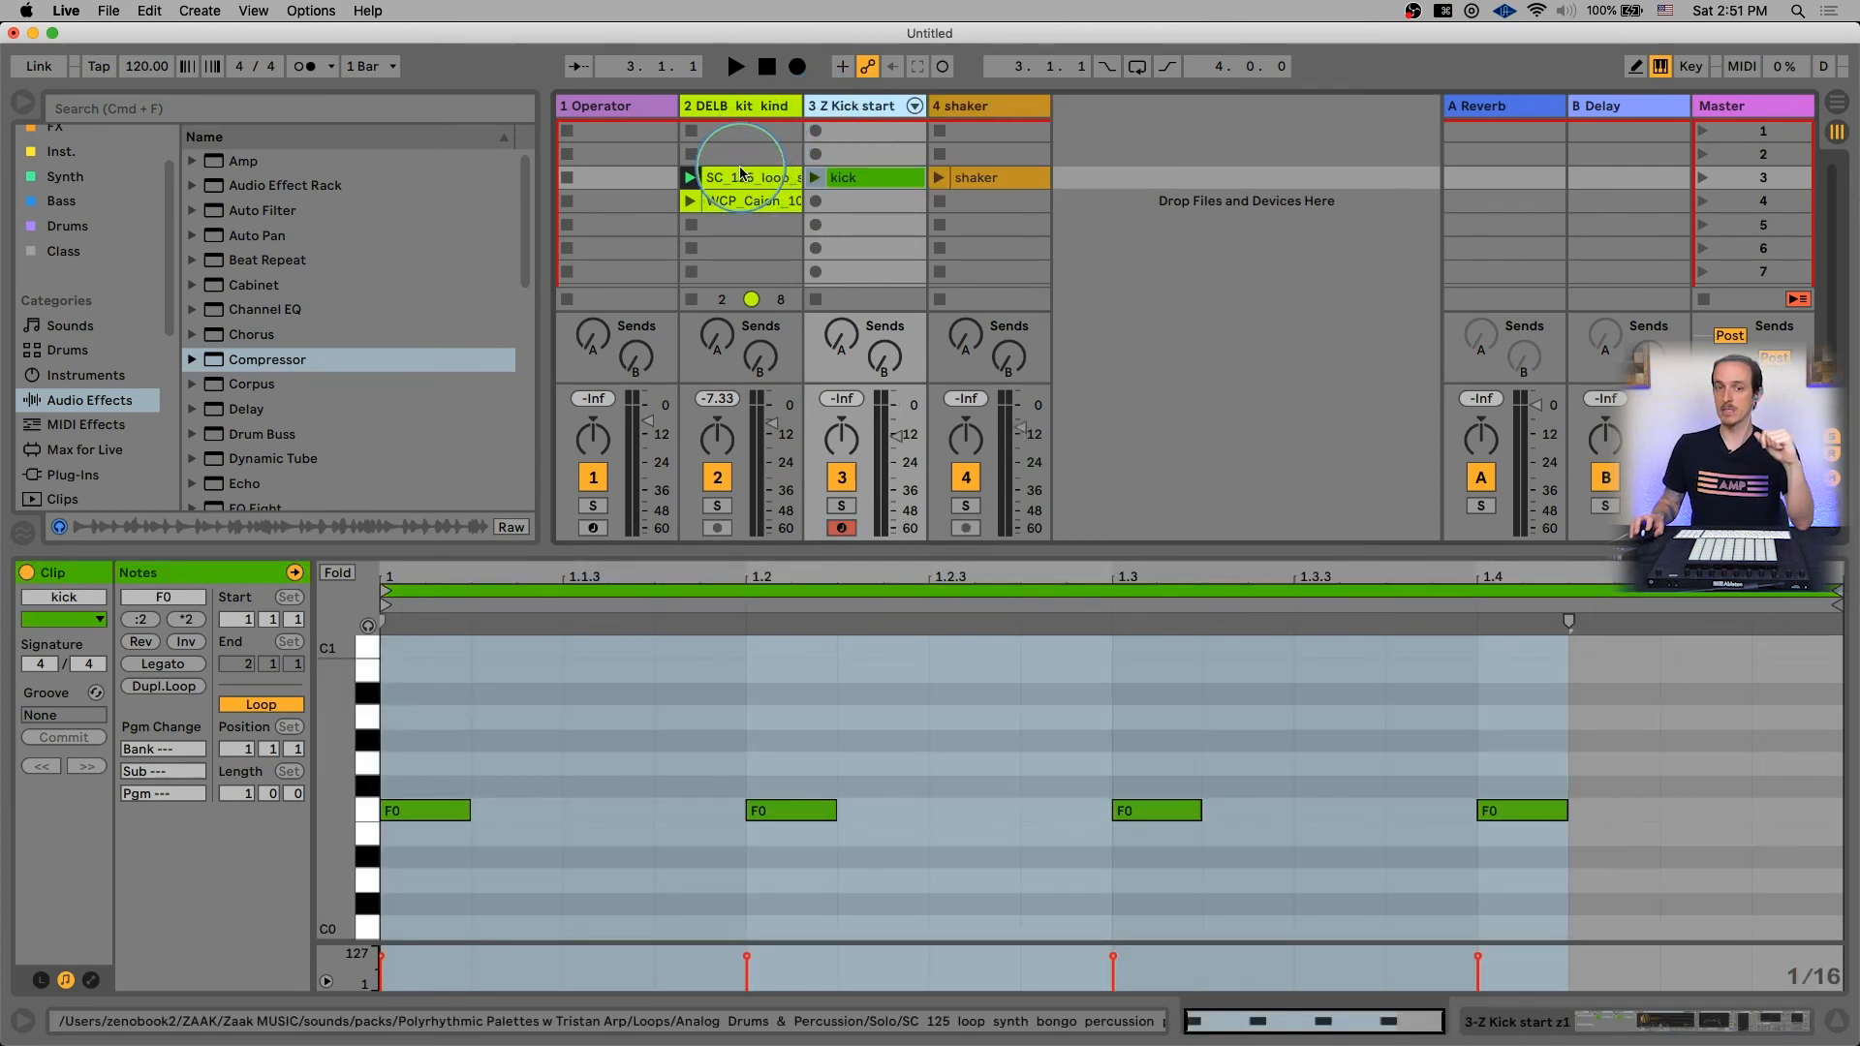
Extract the bongo loop's groove and show it in the Groove Pool.
right_click(742, 176)
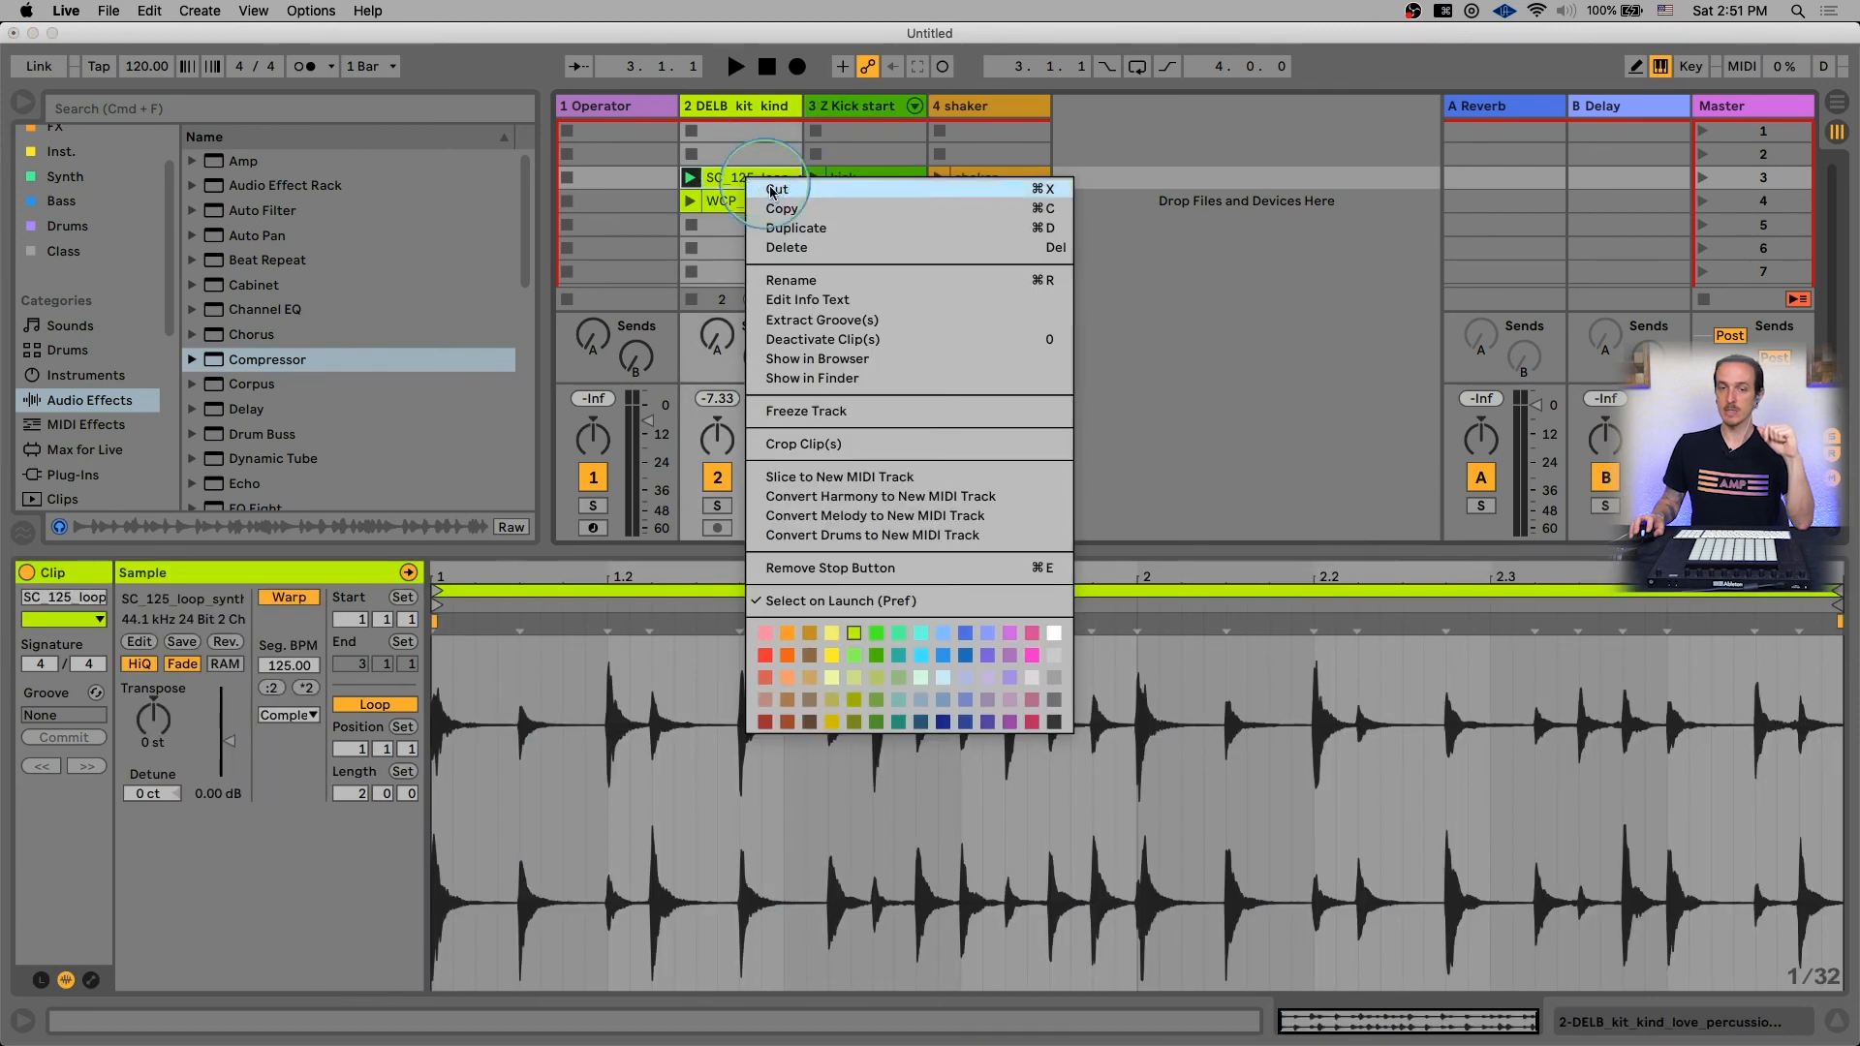
left_click(821, 319)
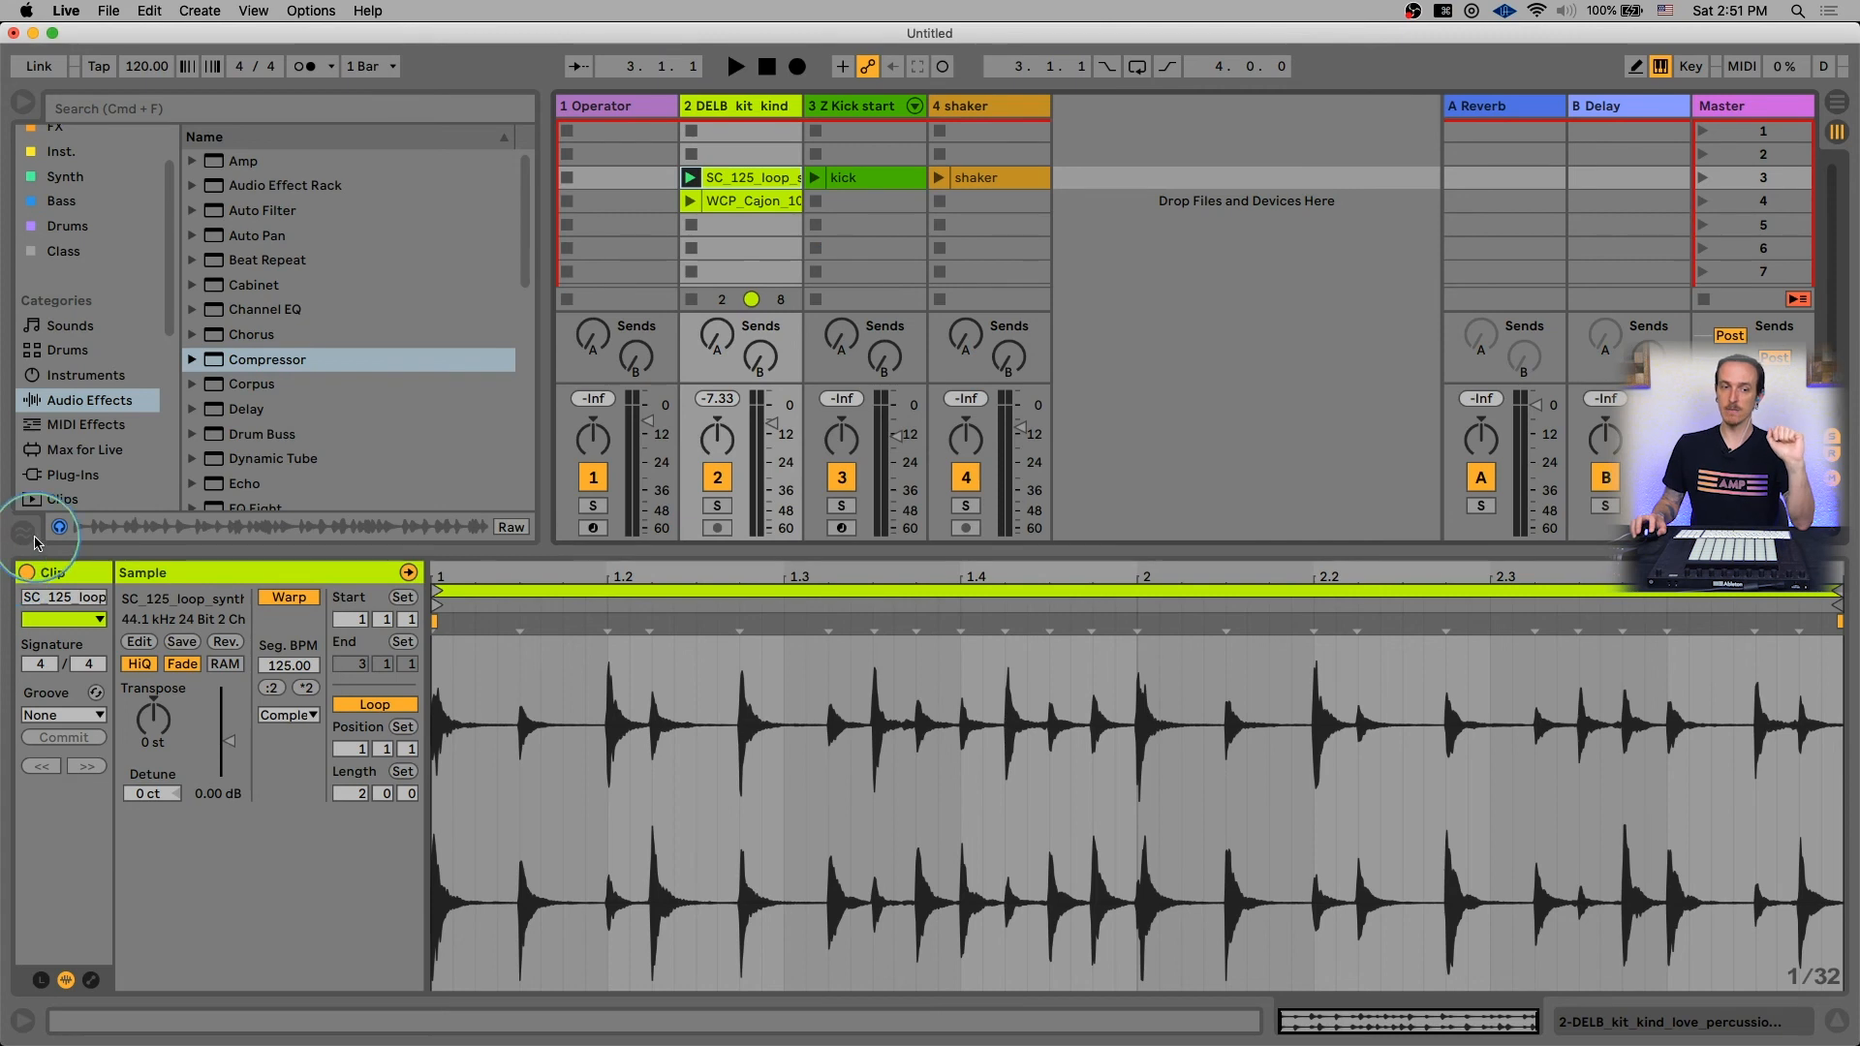
left_click(23, 529)
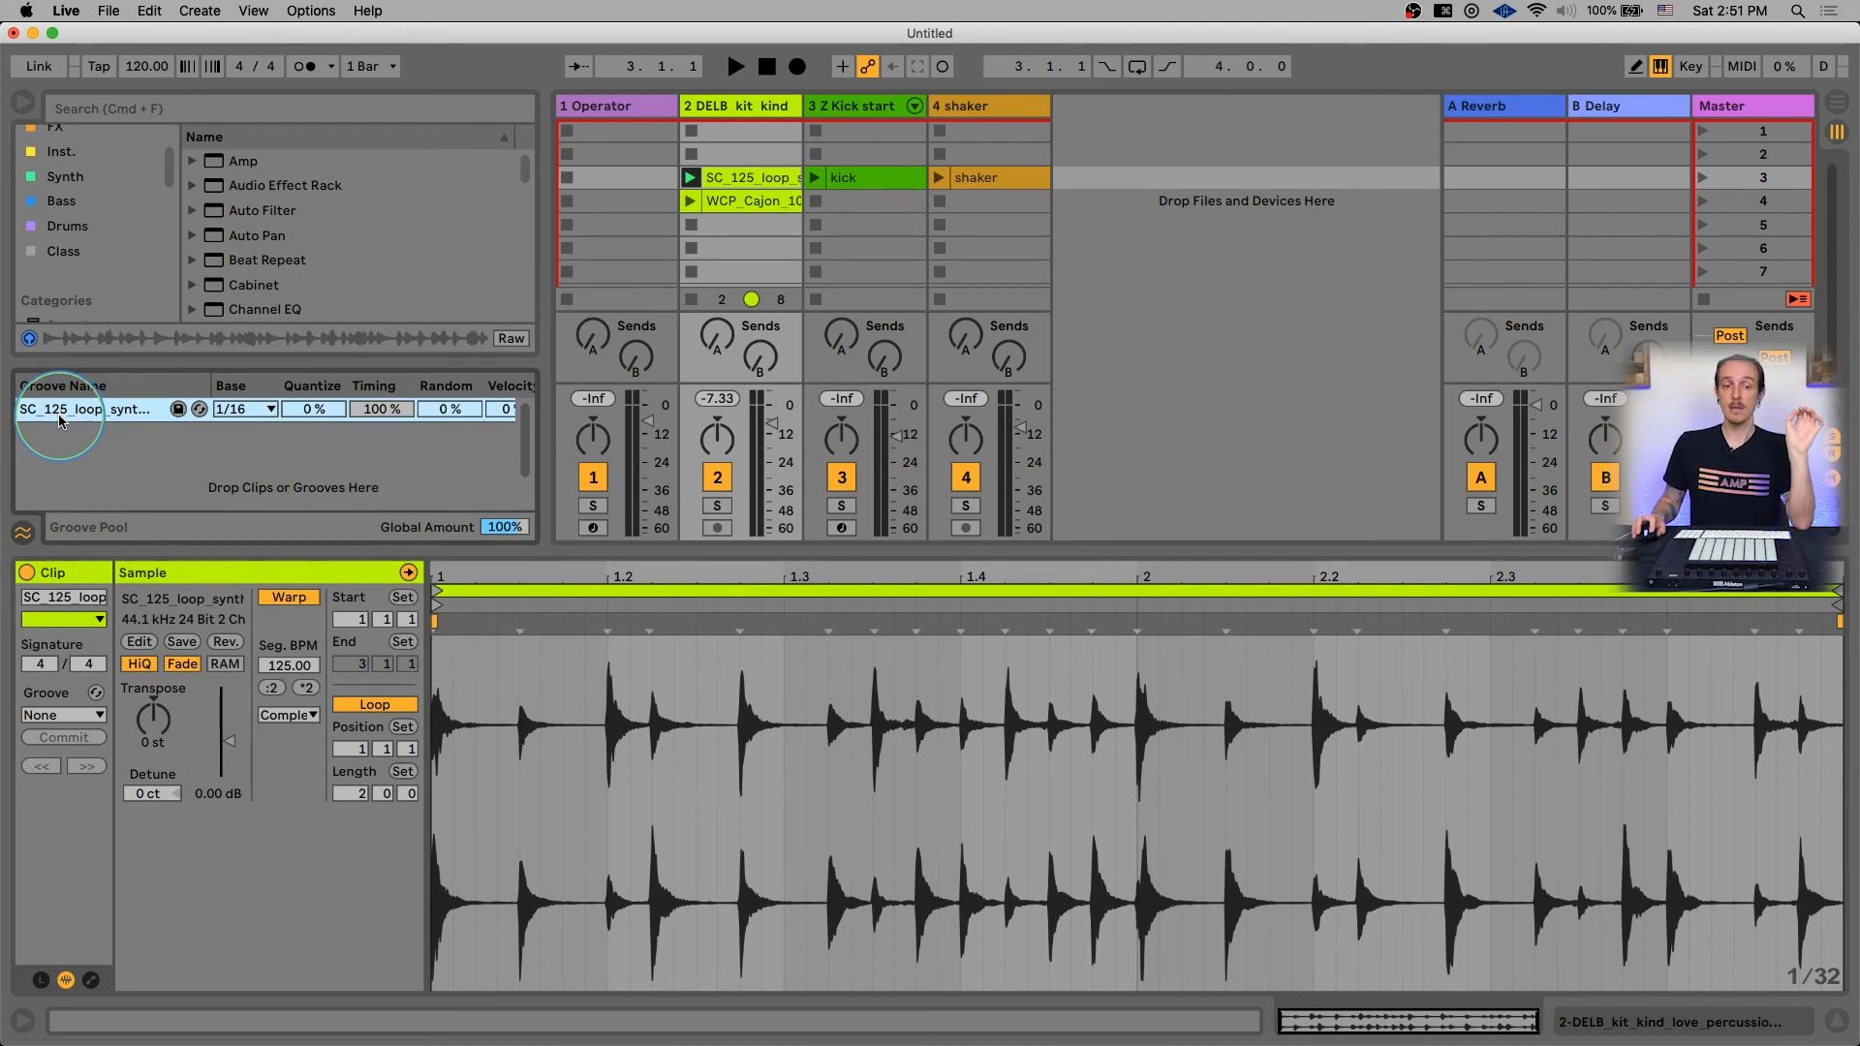
mouse_move(193, 356)
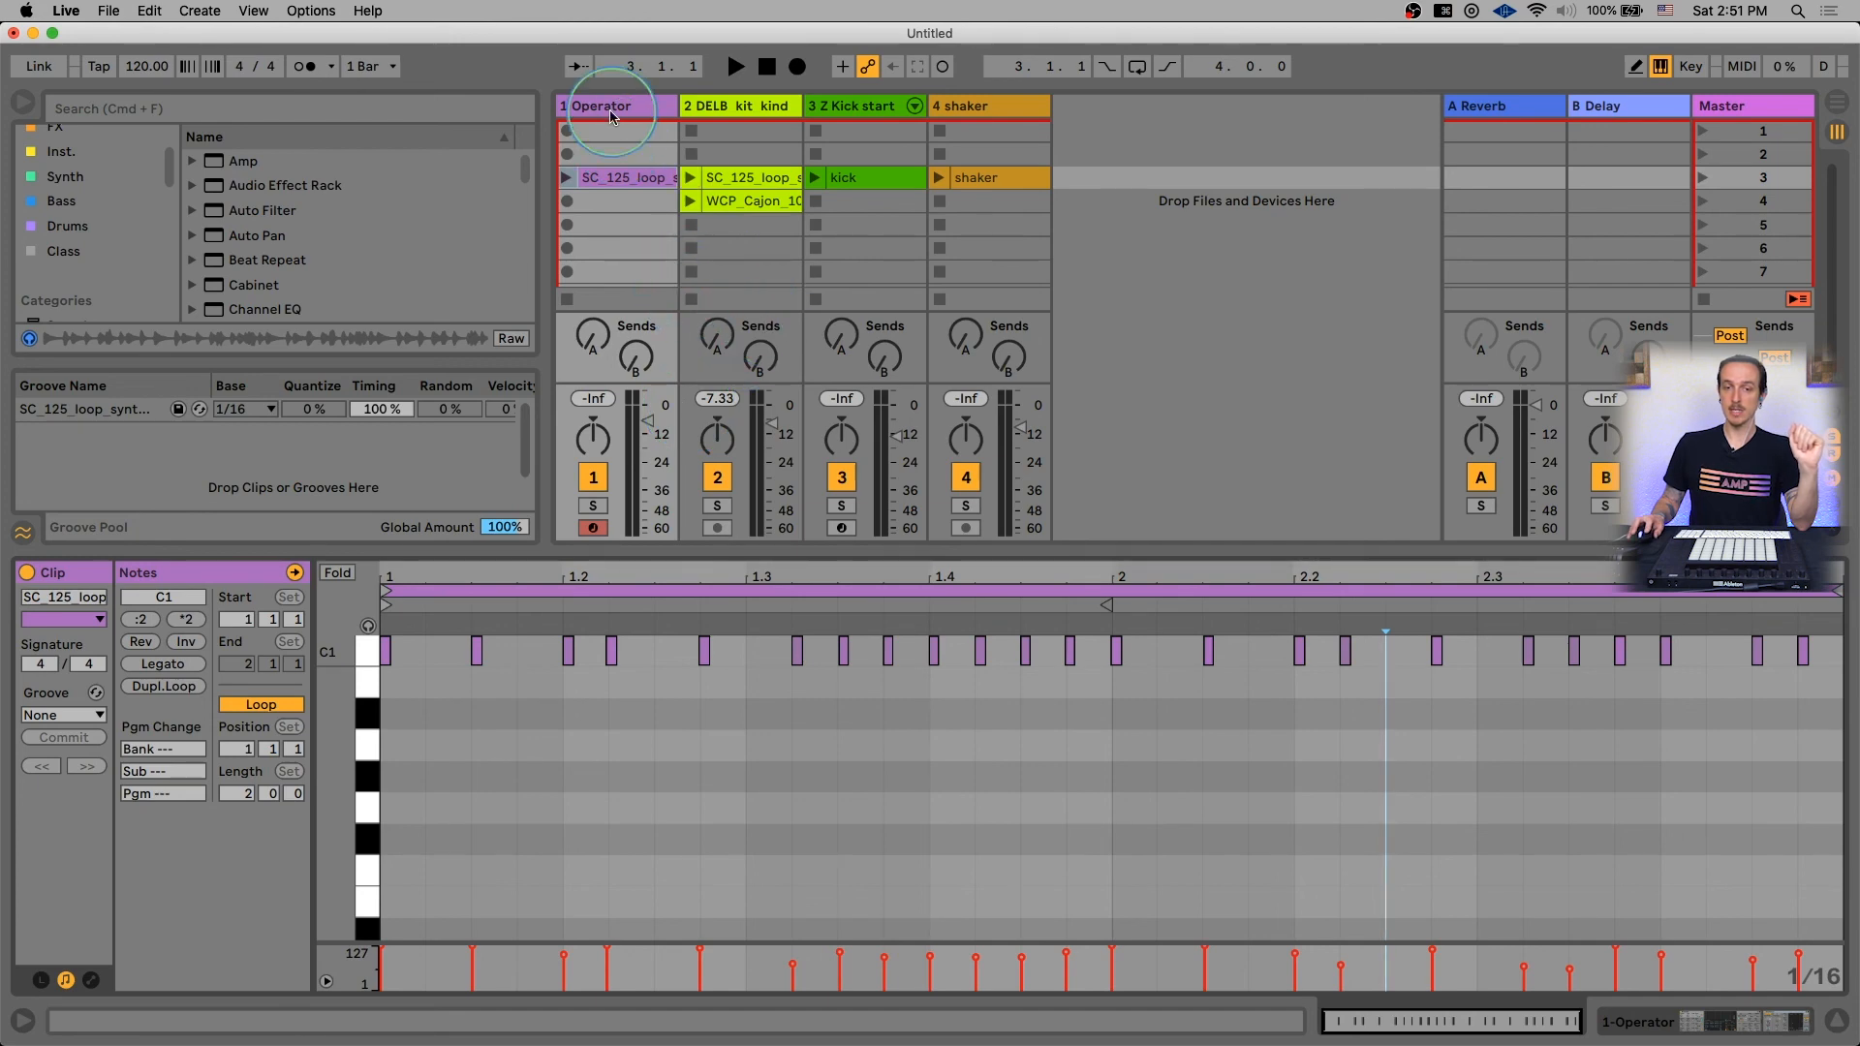
Show the Operator track's groove clip notes for transposing to F0 legato.
left_click(616, 176)
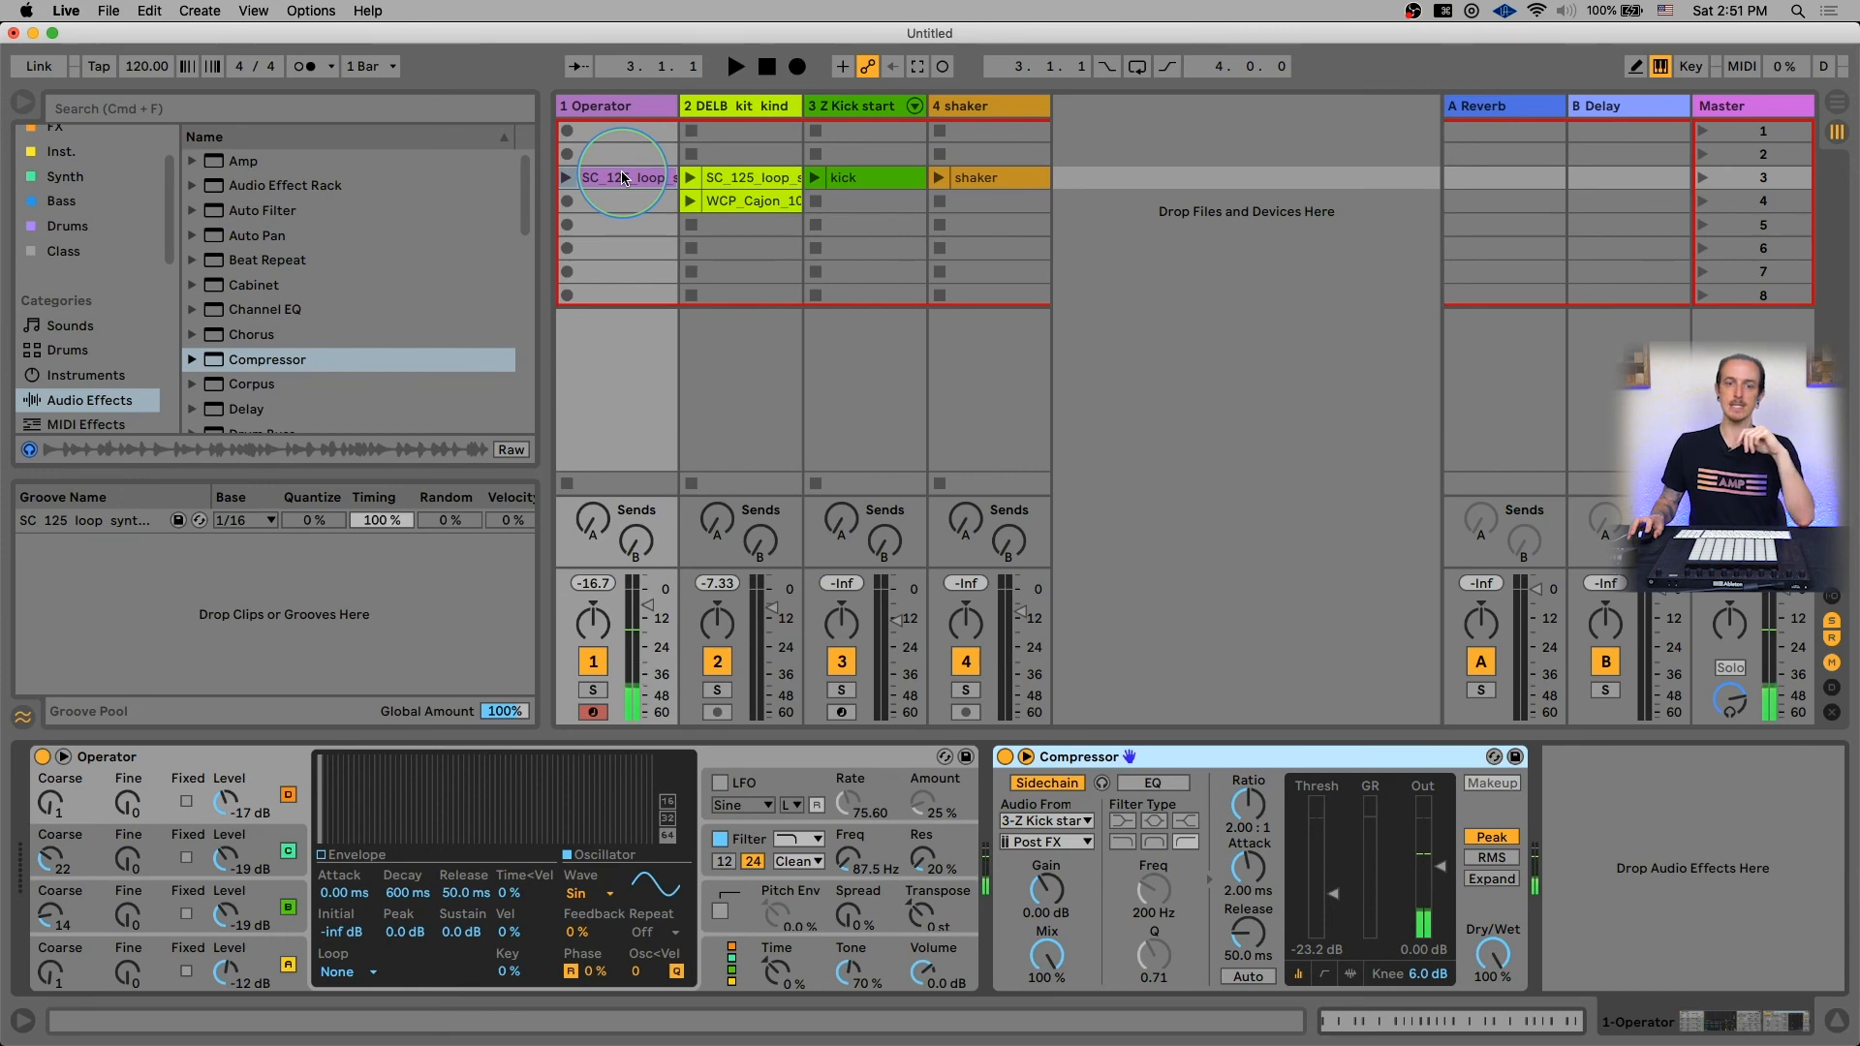
double_click(616, 176)
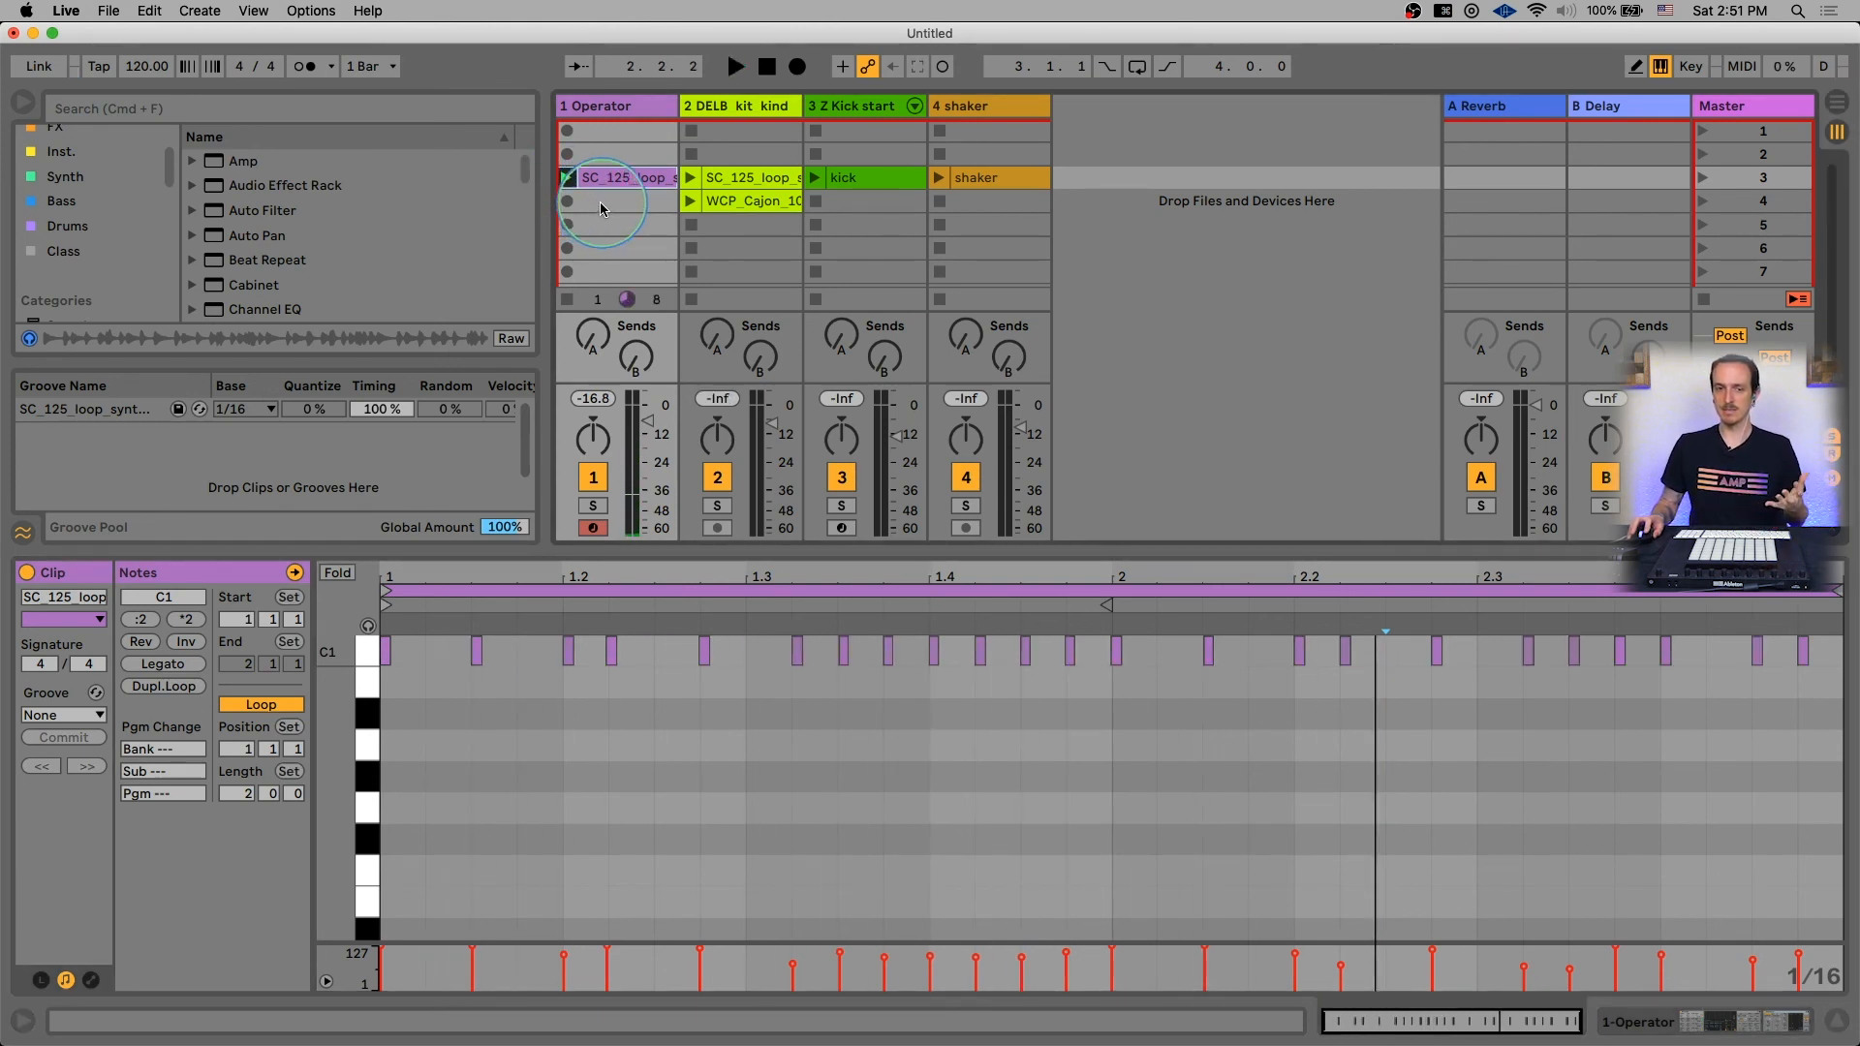
left_click(568, 176)
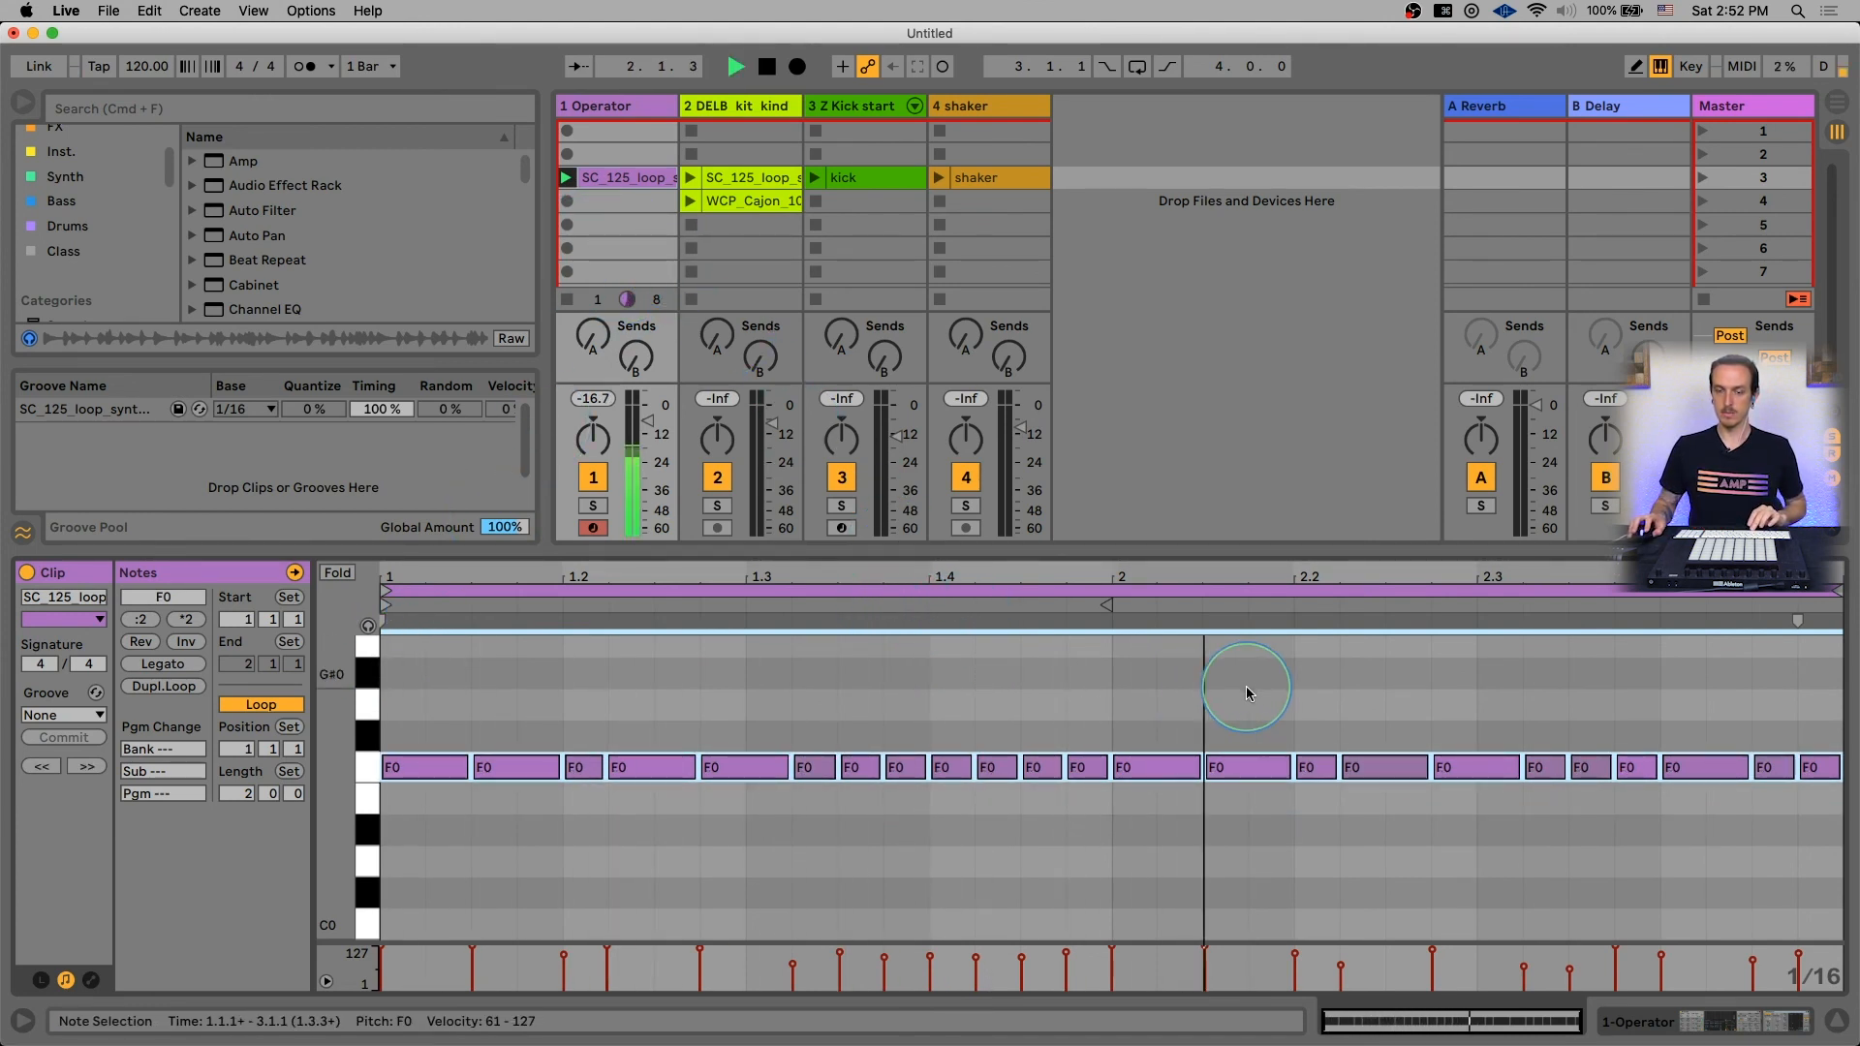
Raise the second bar's notes to A#0, then show the bongo loop's waveform again.
left_click_drag(1245, 693, 1530, 837)
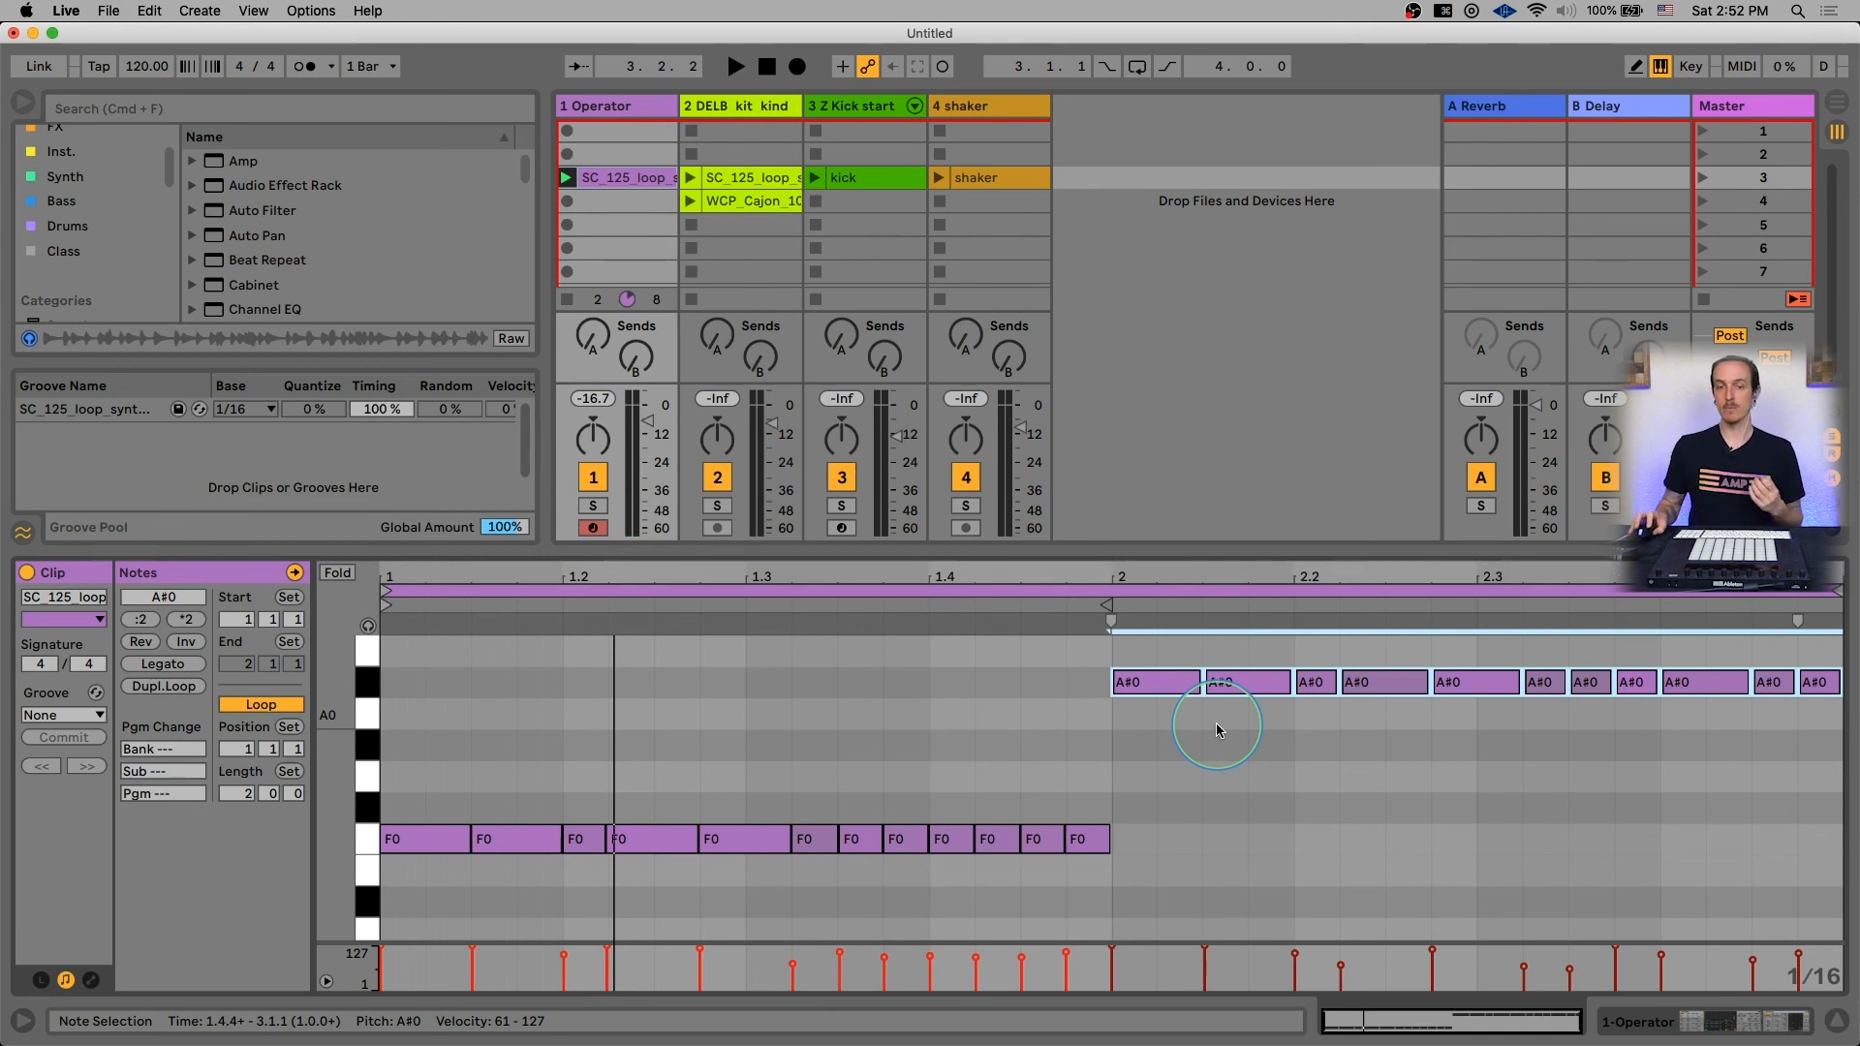
left_click(744, 178)
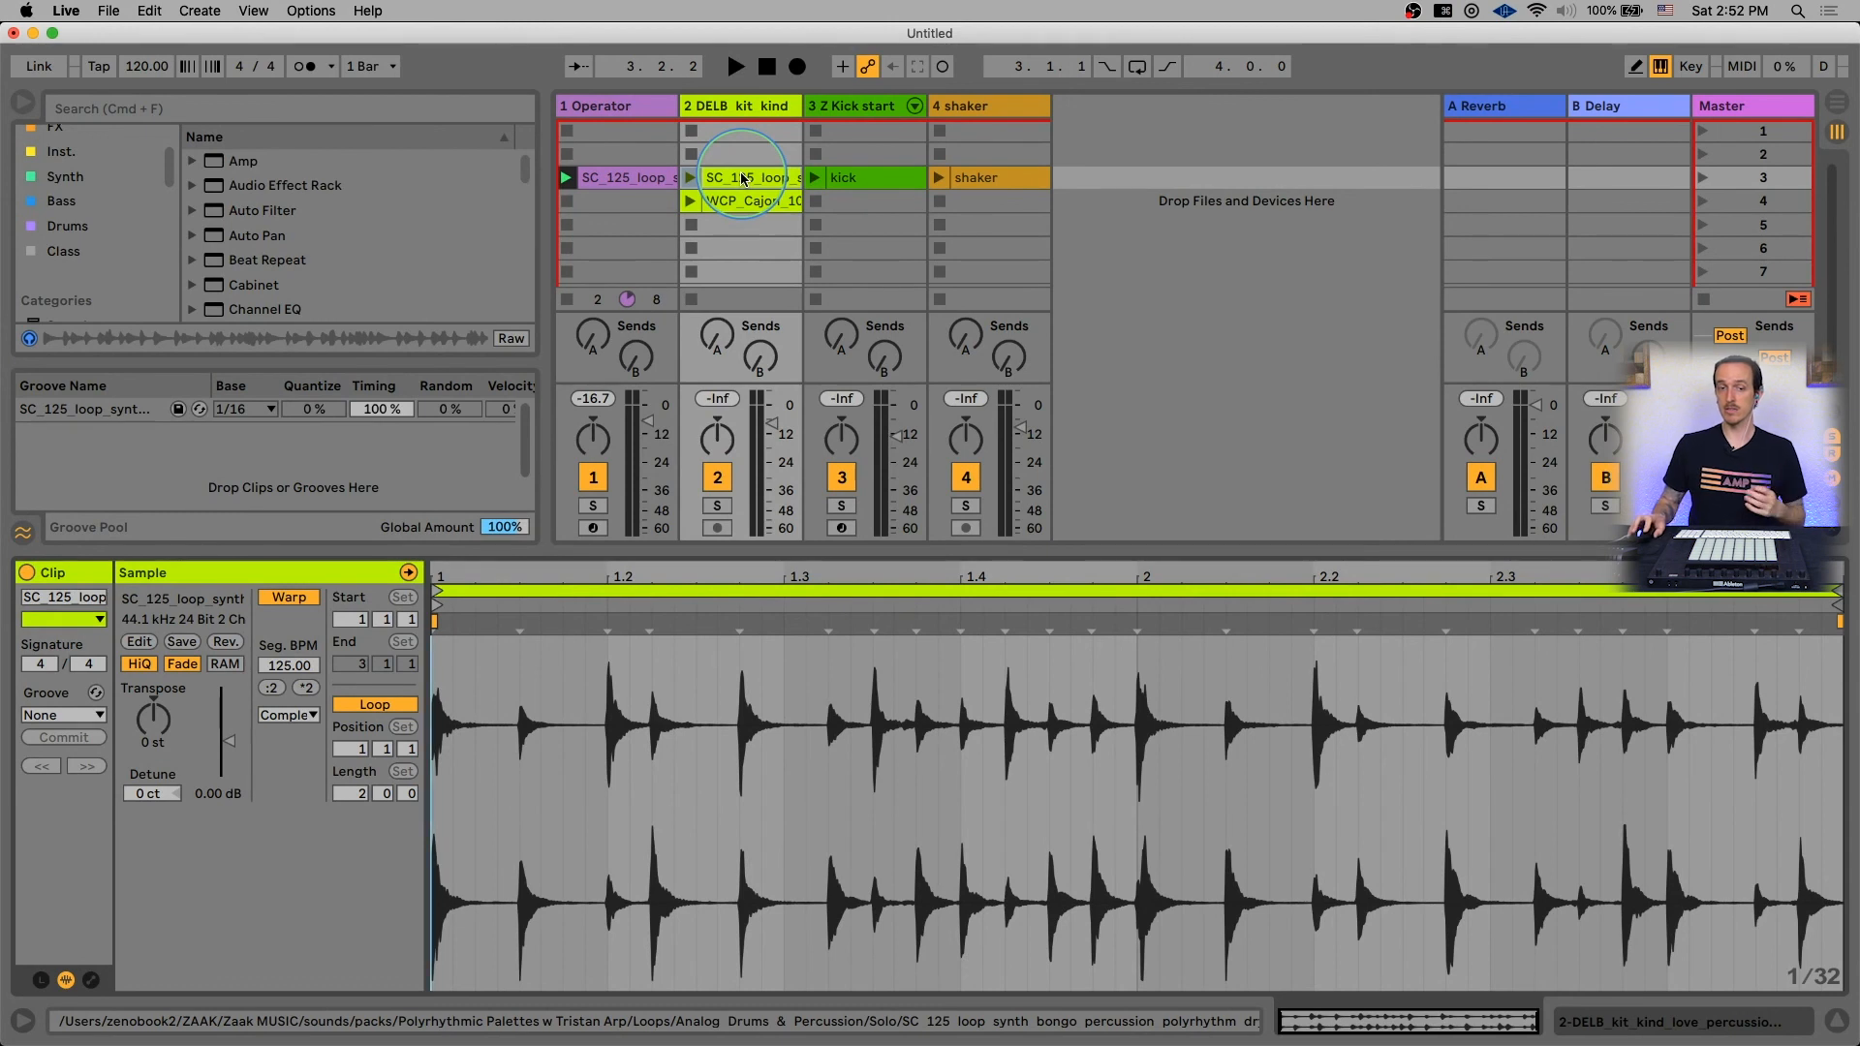
left_click(689, 179)
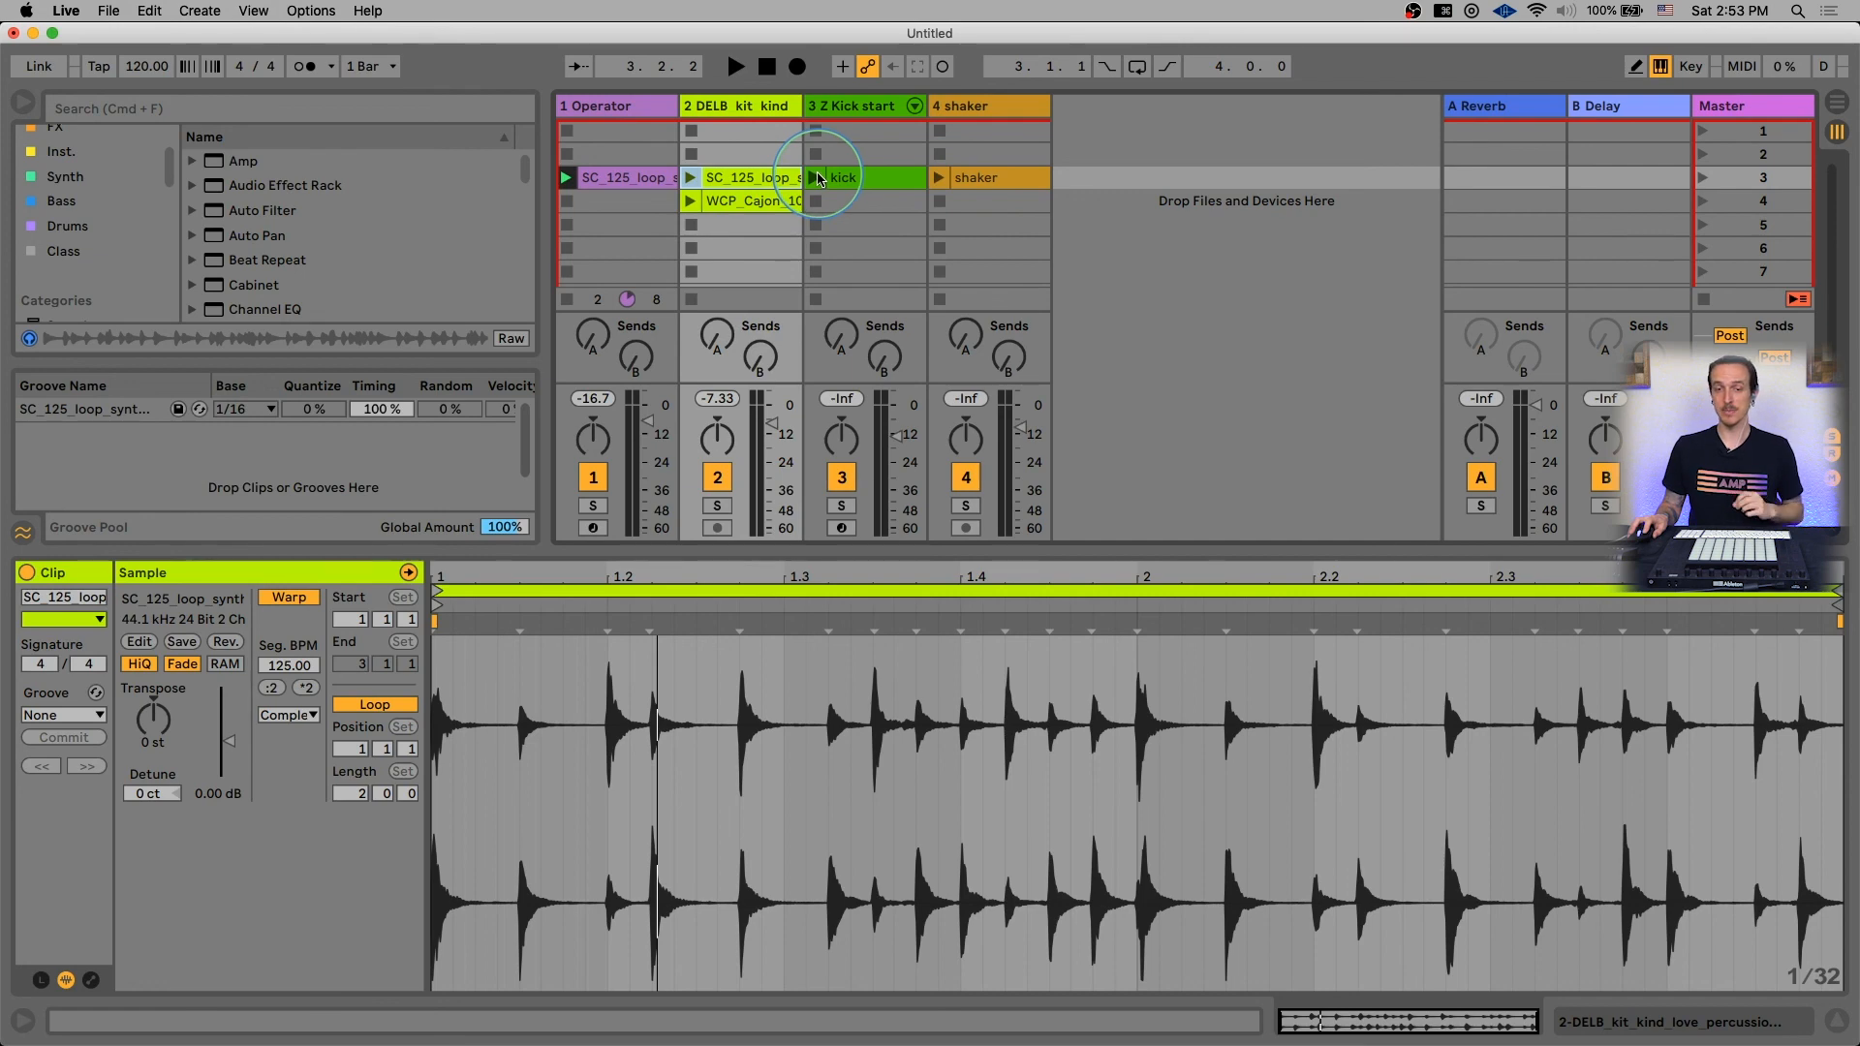
Launch the kick clip alongside the four-bar F0/A#0/F0/G#0 bass clip.
left_click(974, 176)
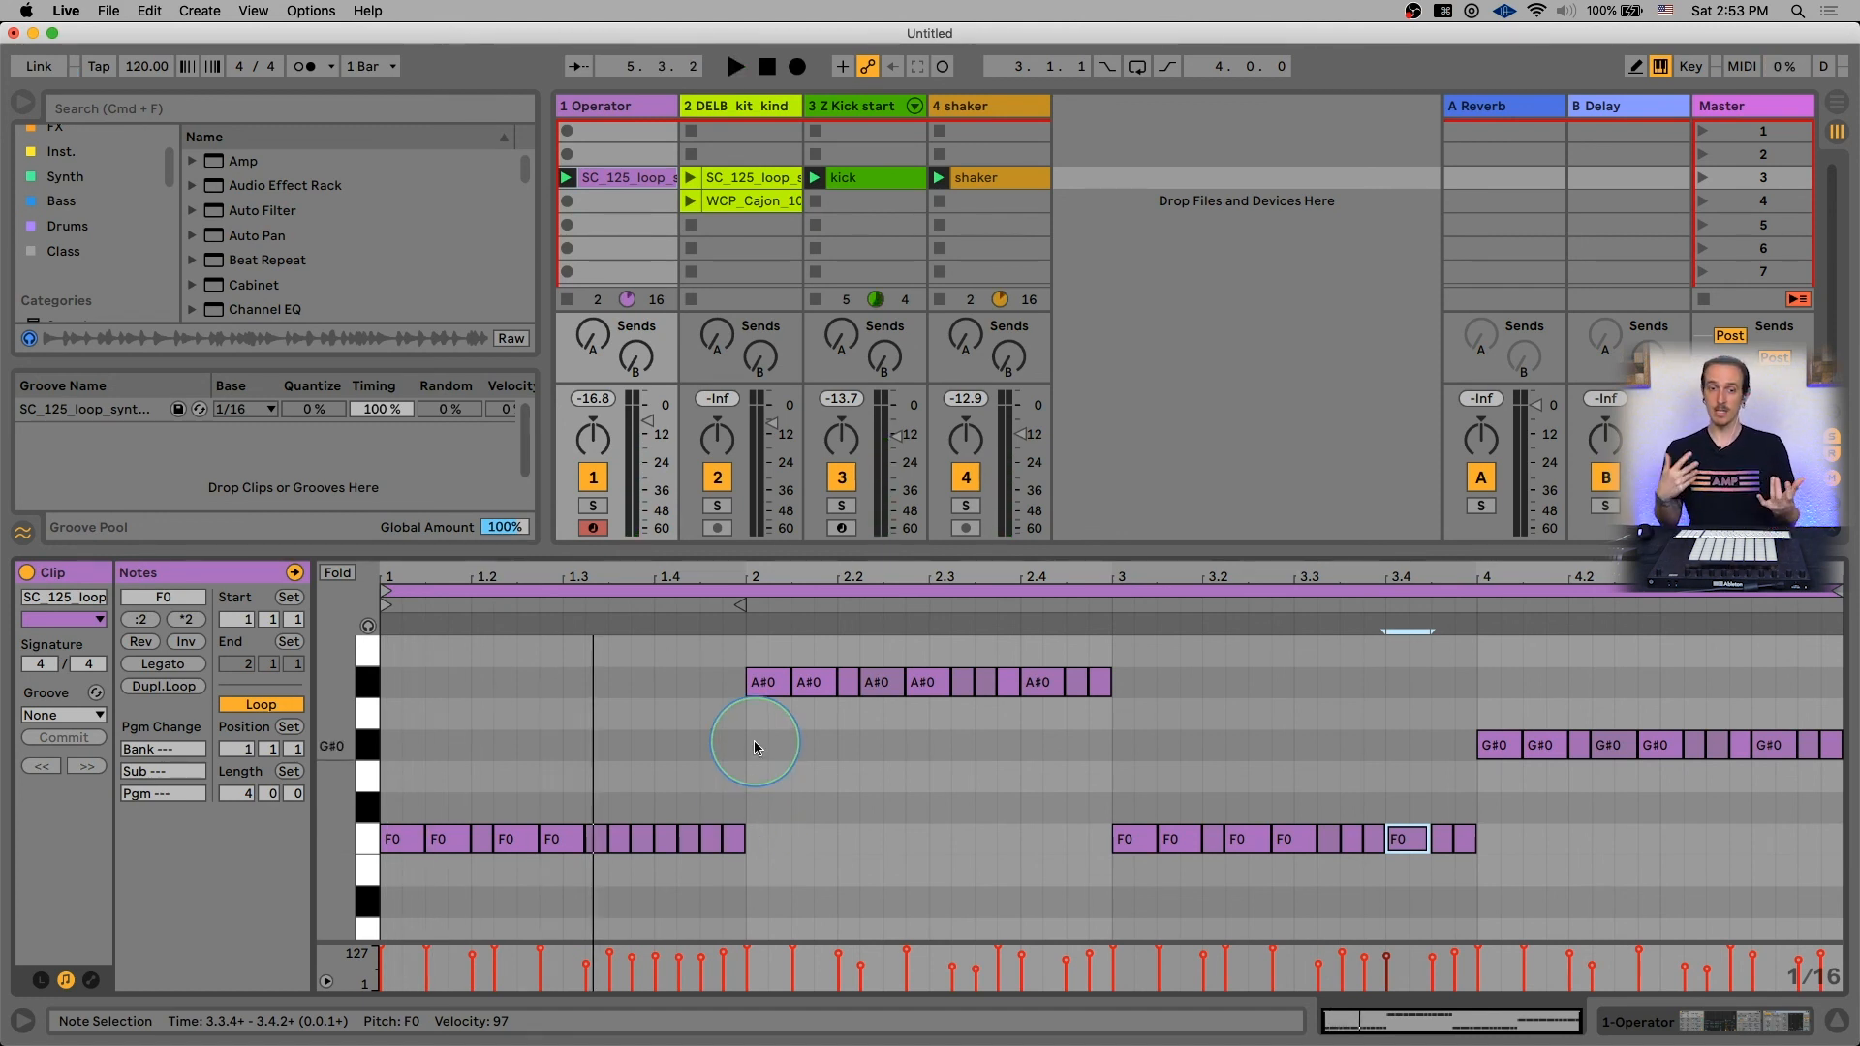
mouse_move(653, 827)
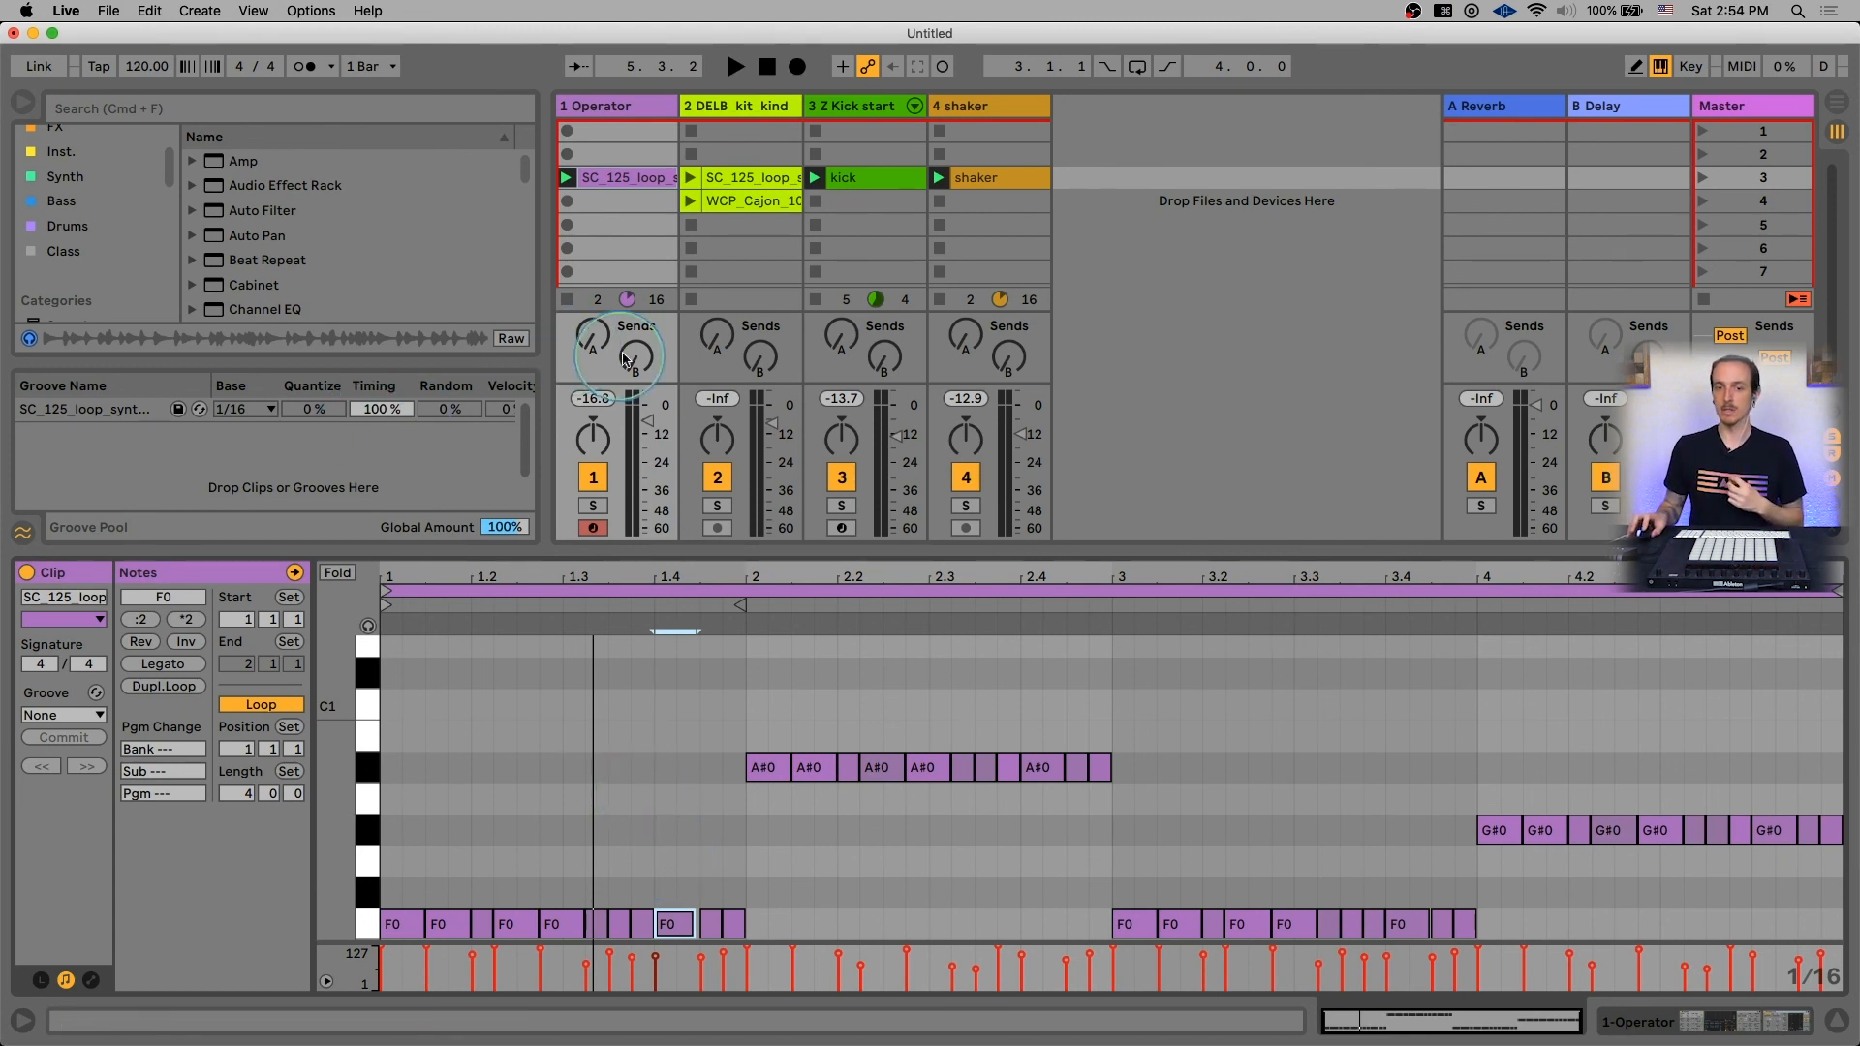
mouse_move(1714, 299)
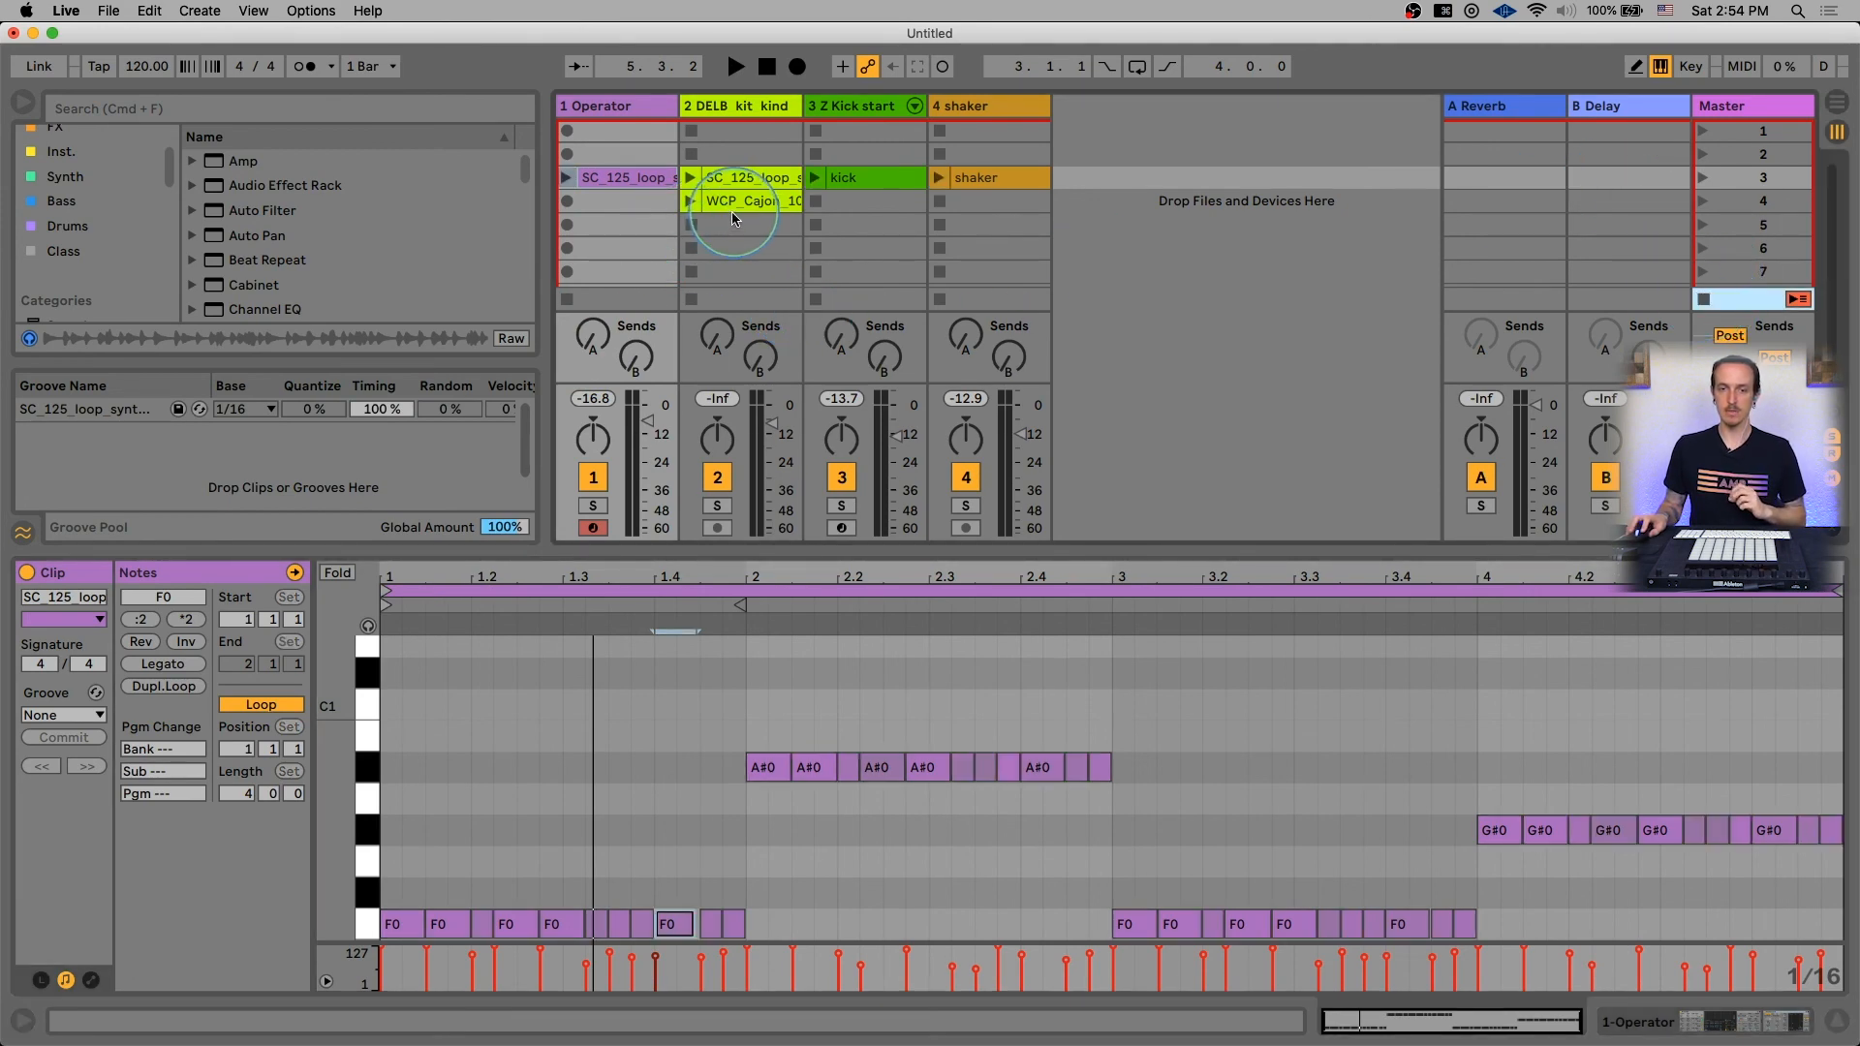
Play the cajon loop and extract its groove into the Groove Pool.
left_click(736, 200)
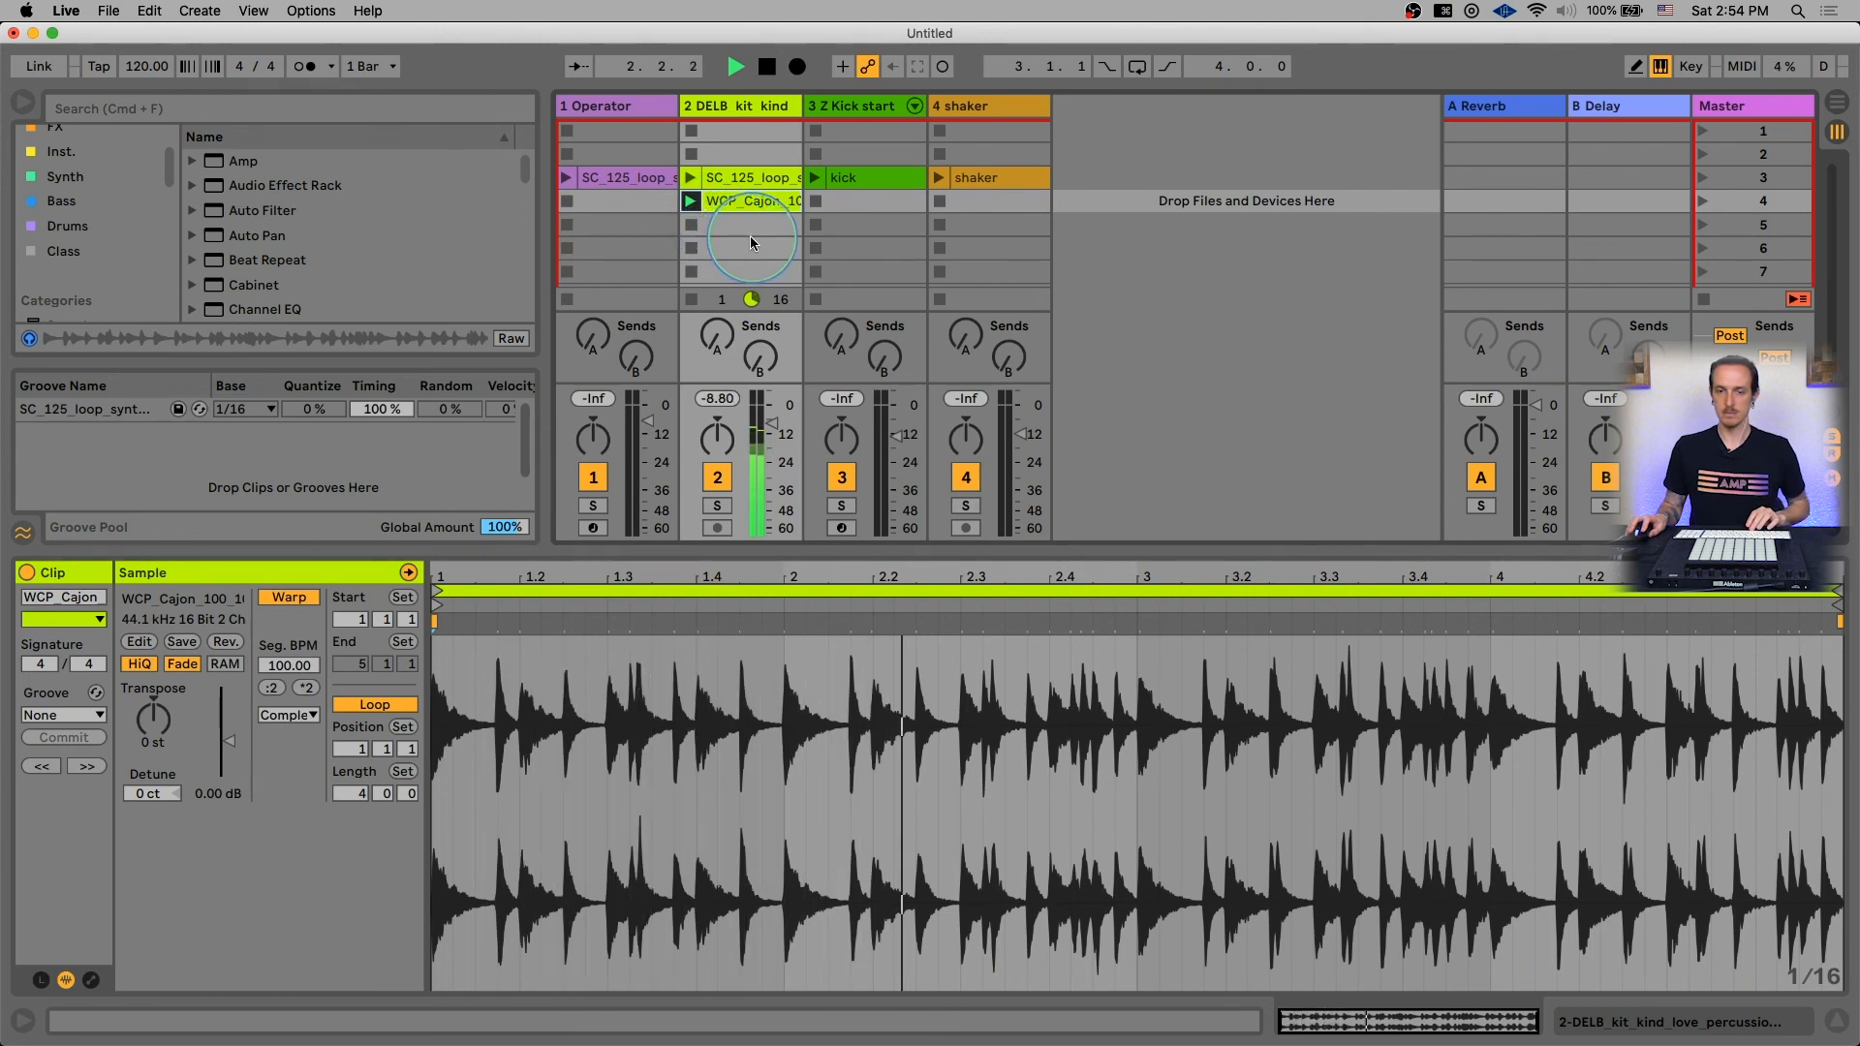
left_click(751, 200)
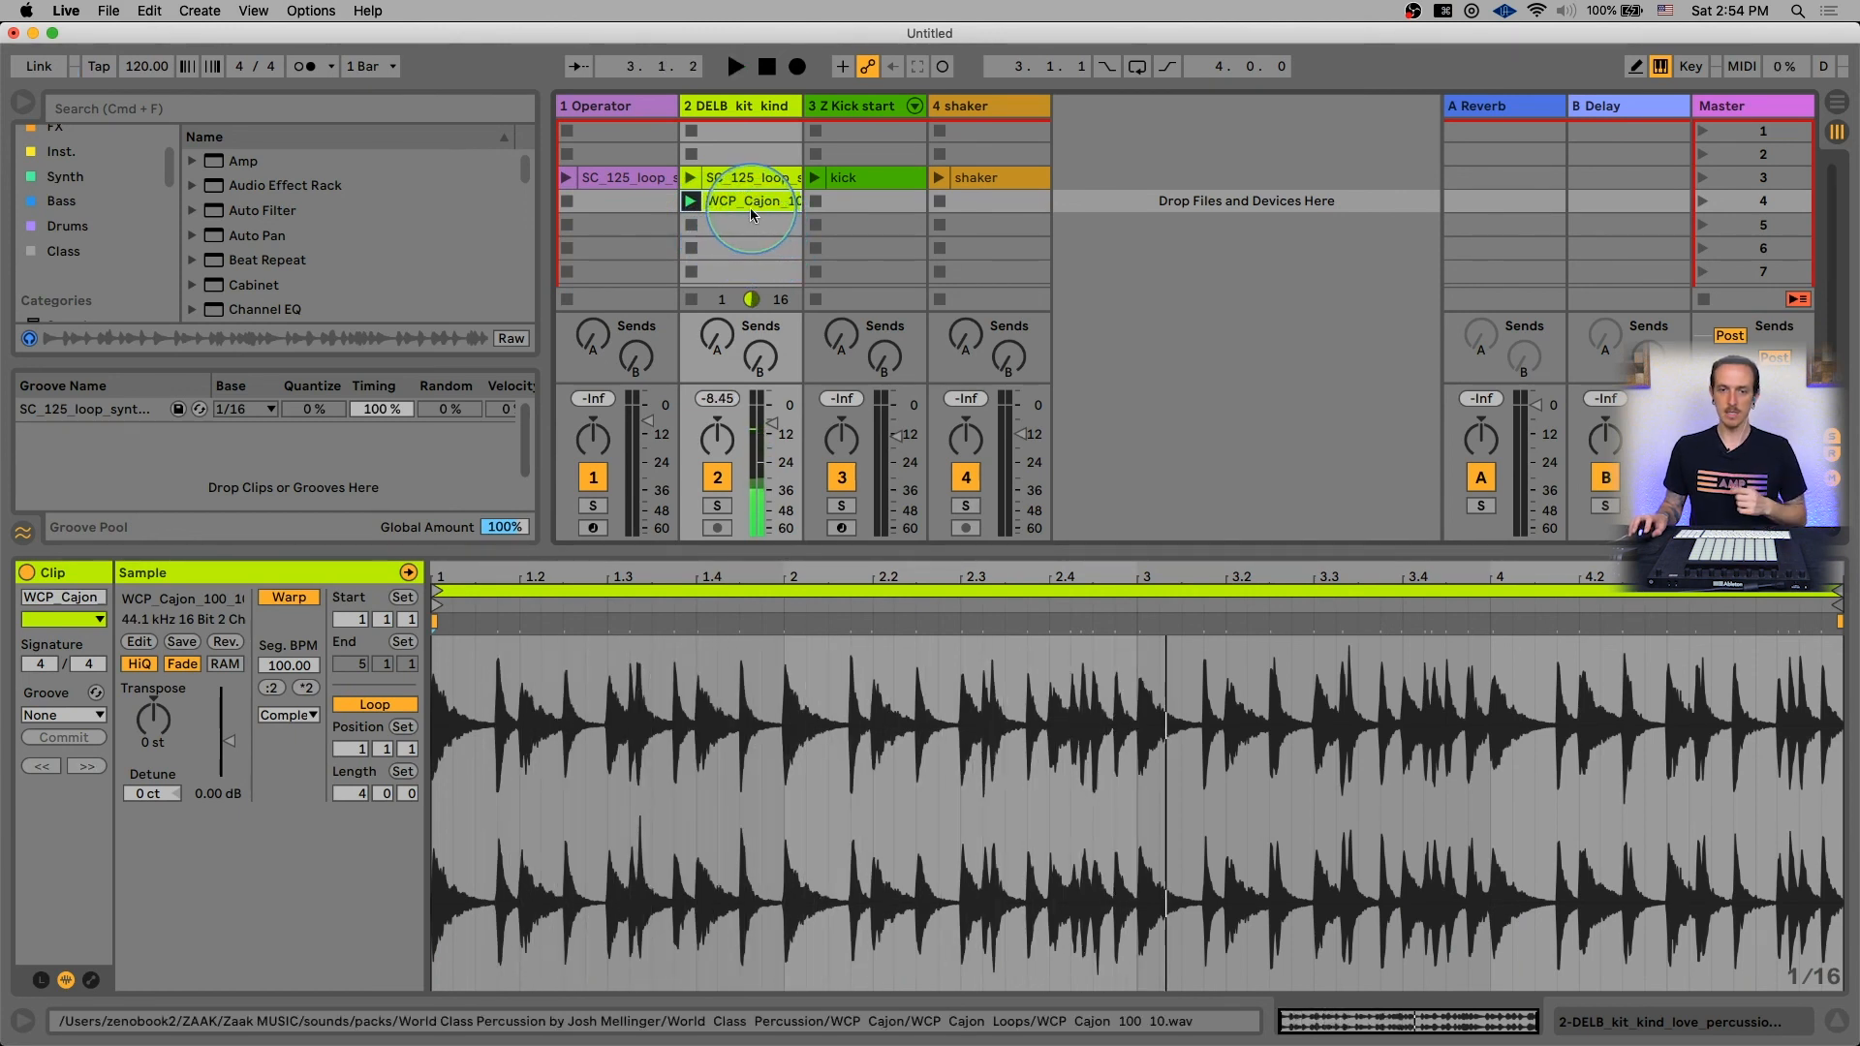
right_click(753, 199)
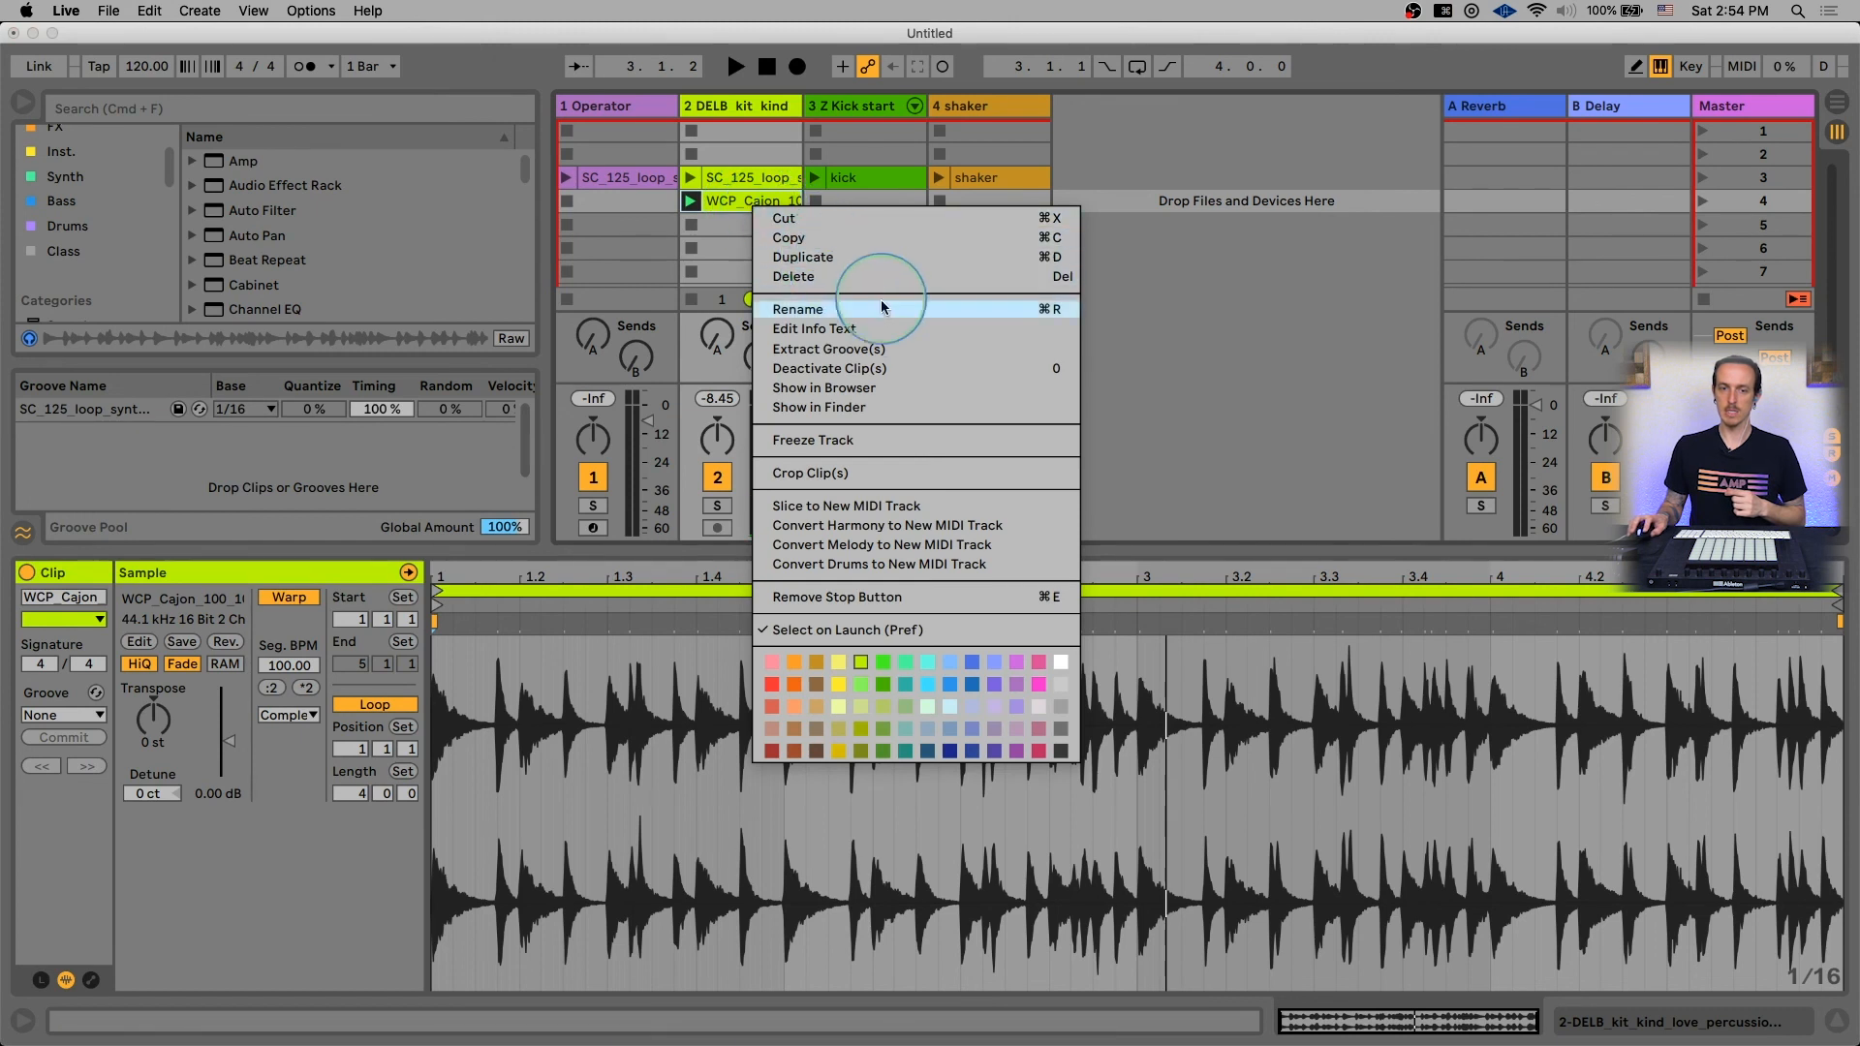
left_click(827, 347)
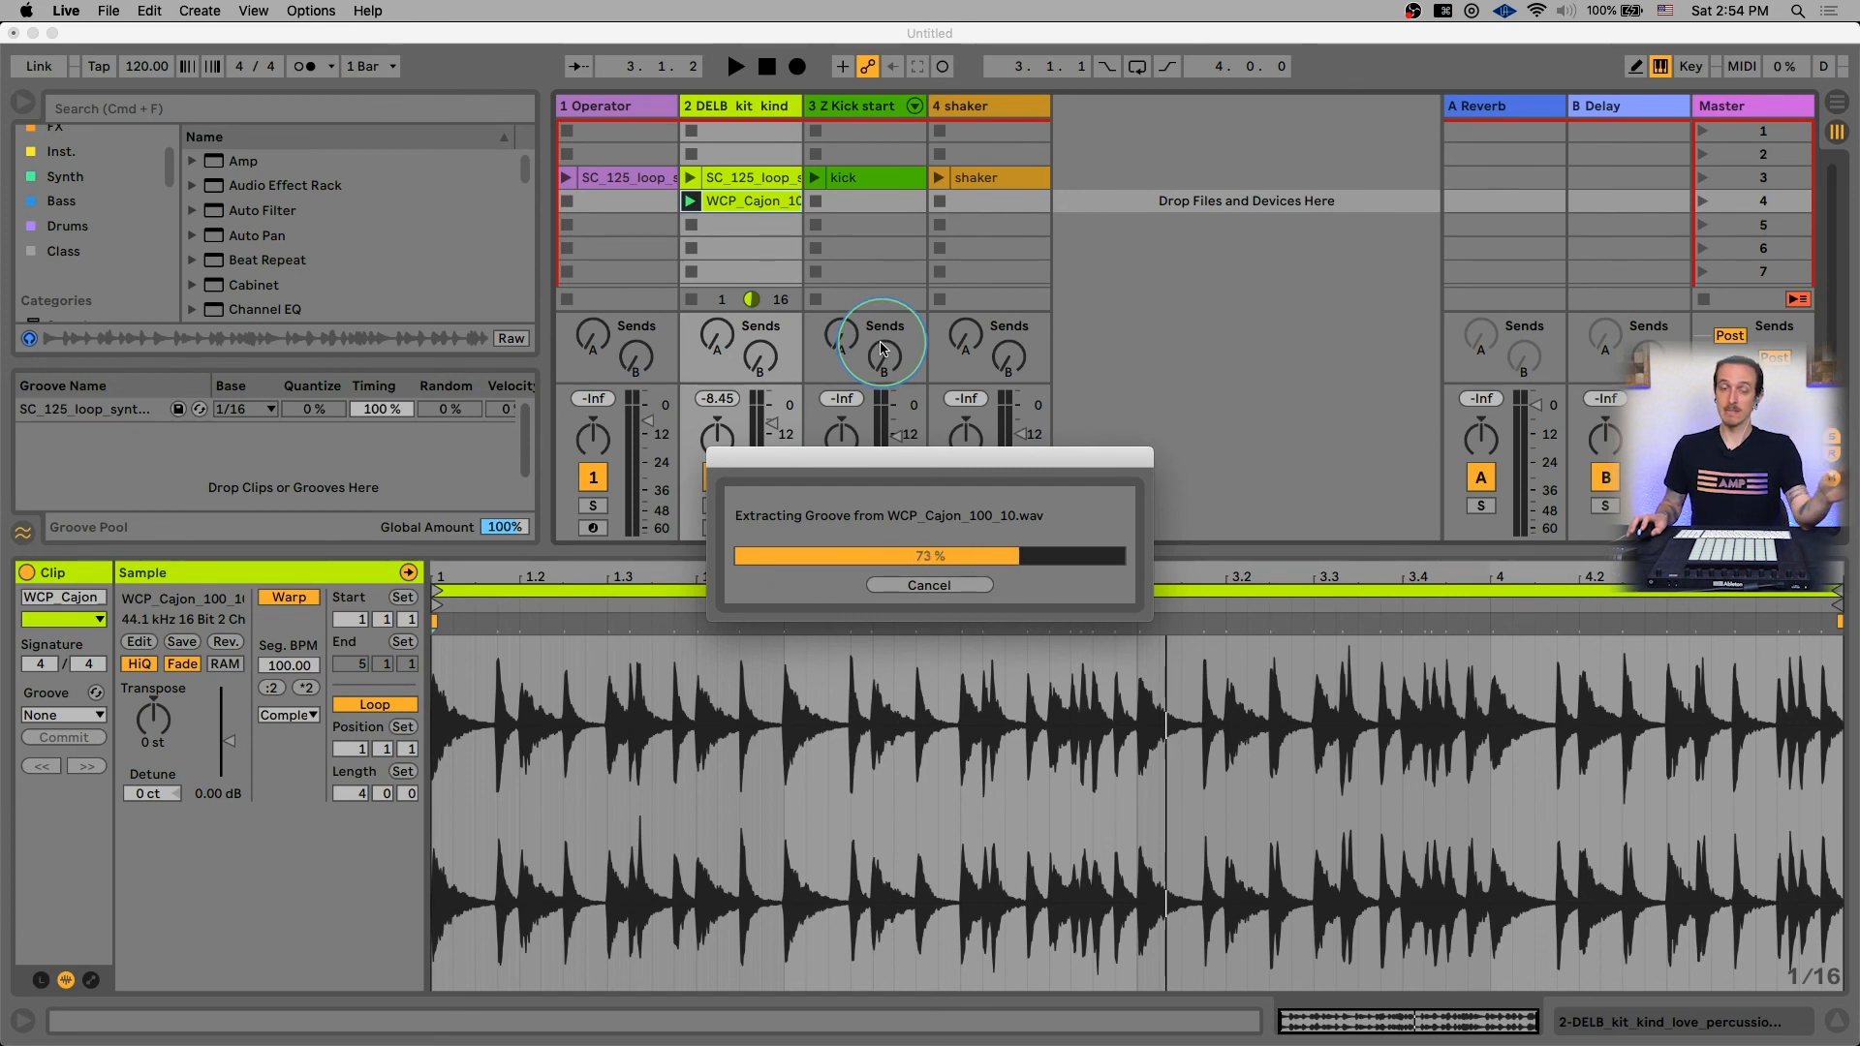
mouse_move(684, 179)
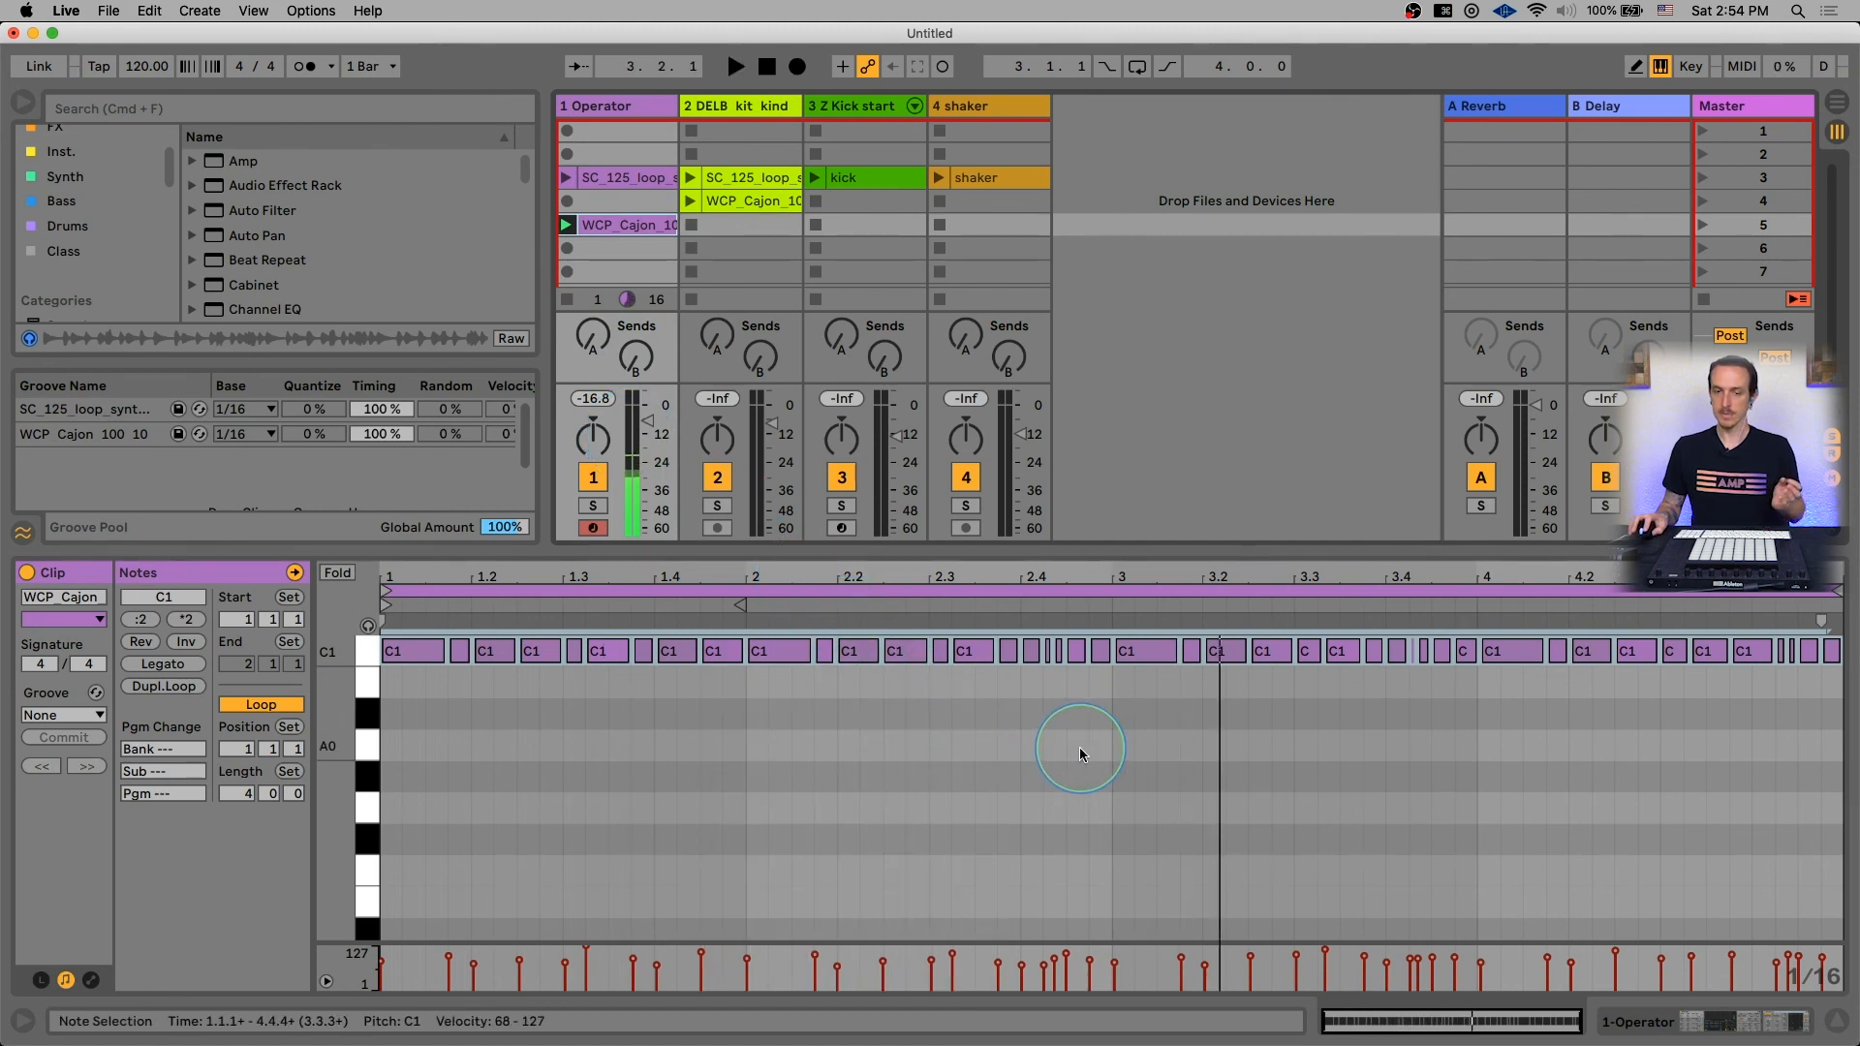
Pitch the cajon groove clip to F0 and move the third bar's notes up to G0.
left_click(345, 660)
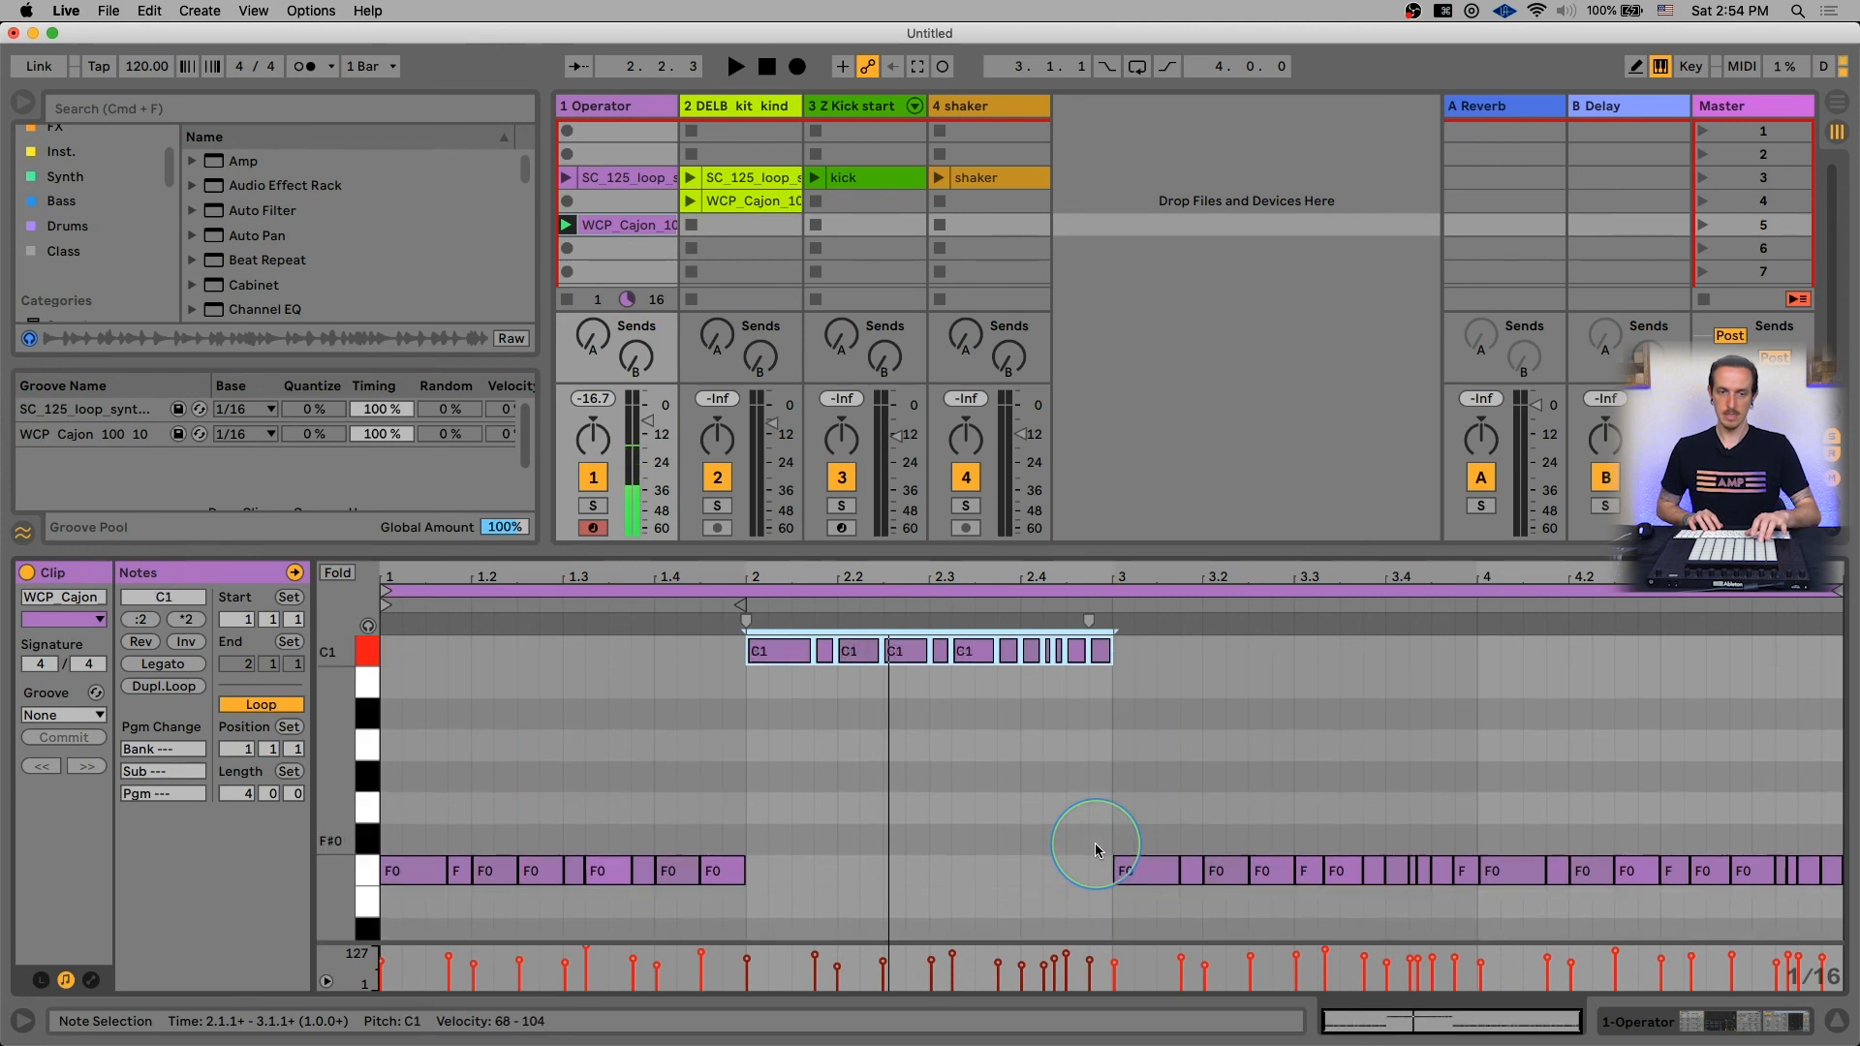
left_click_drag(1108, 848, 1339, 932)
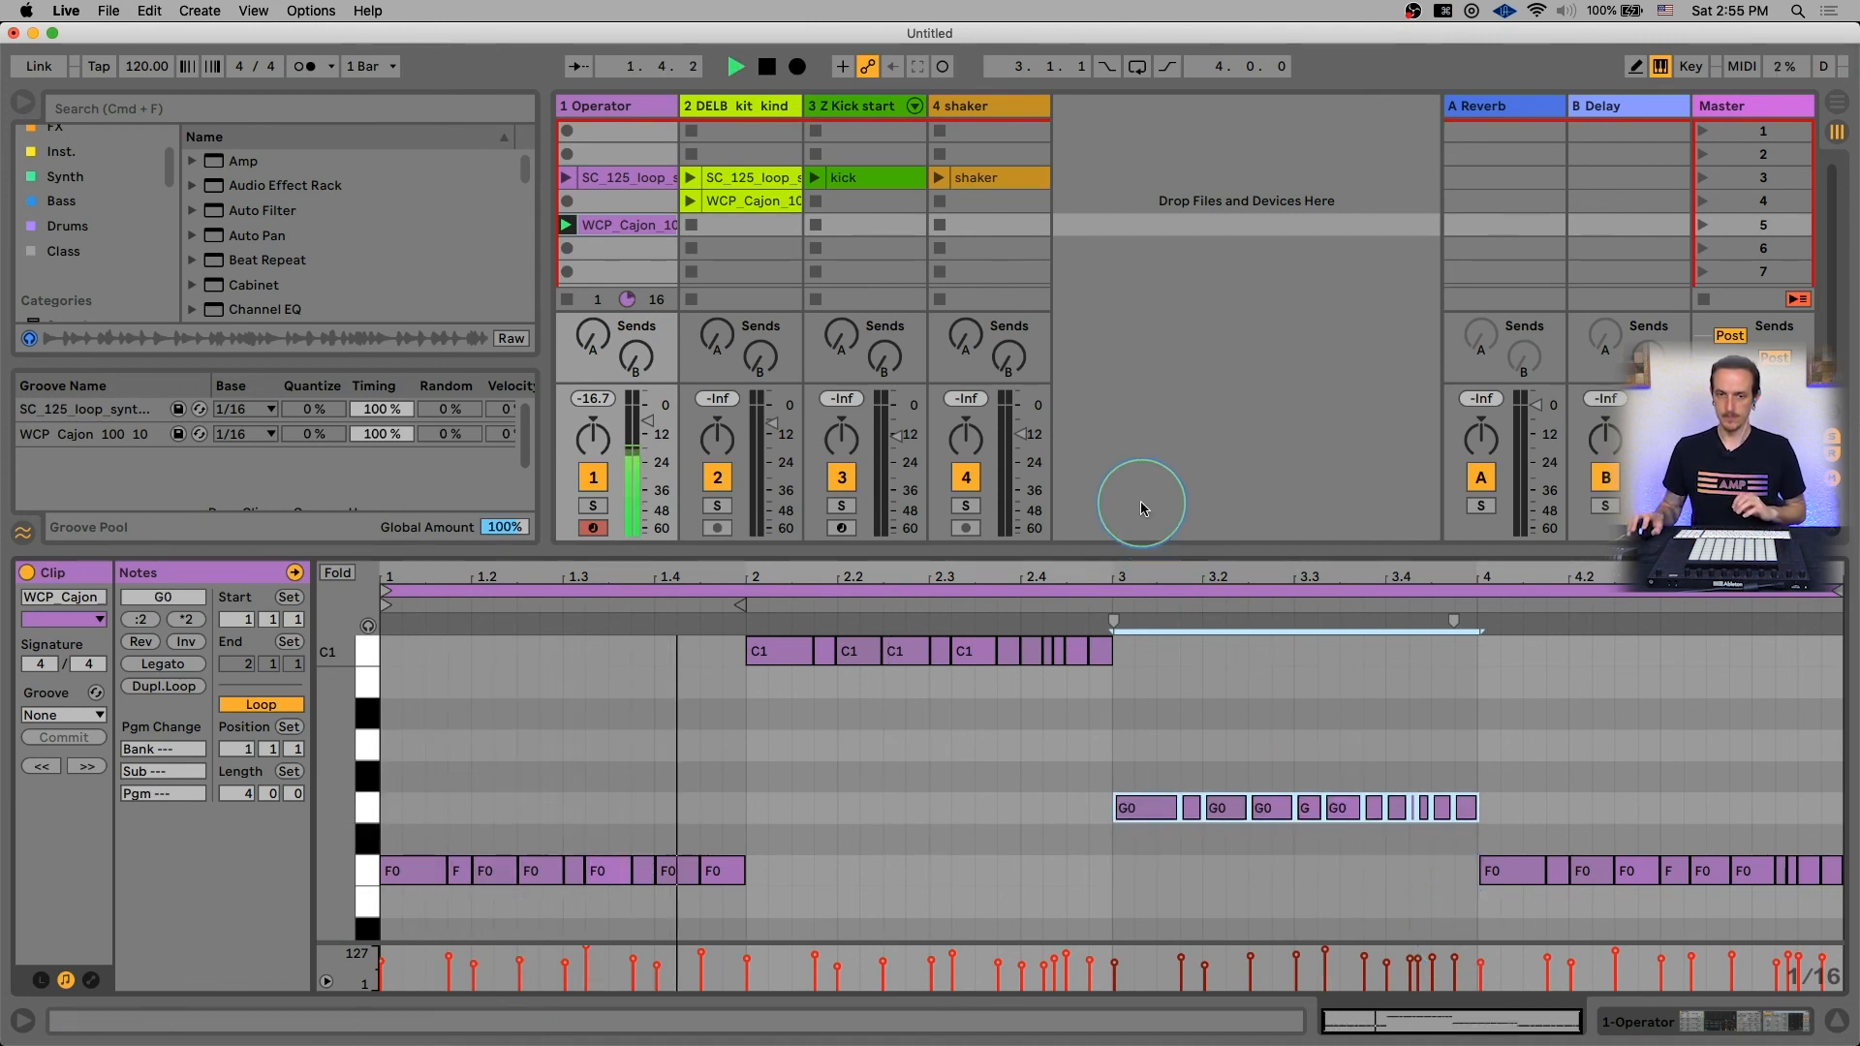
mouse_move(1013, 368)
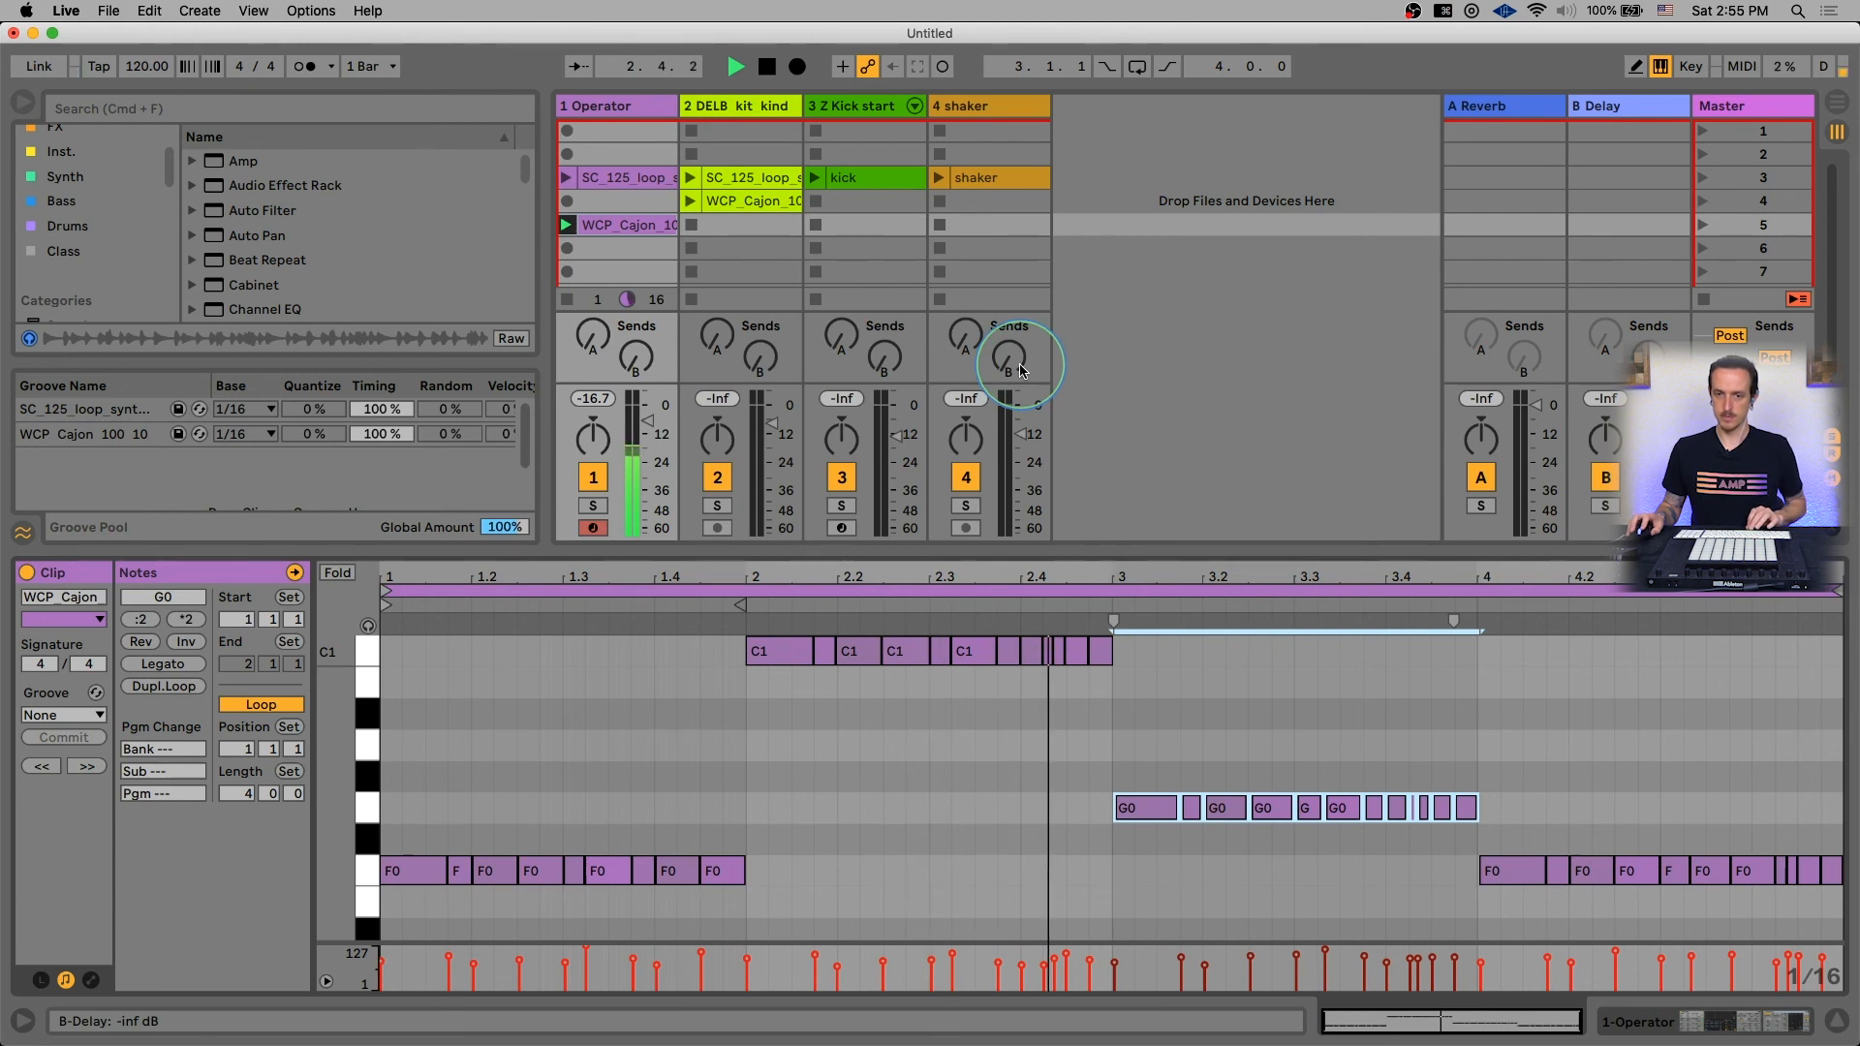